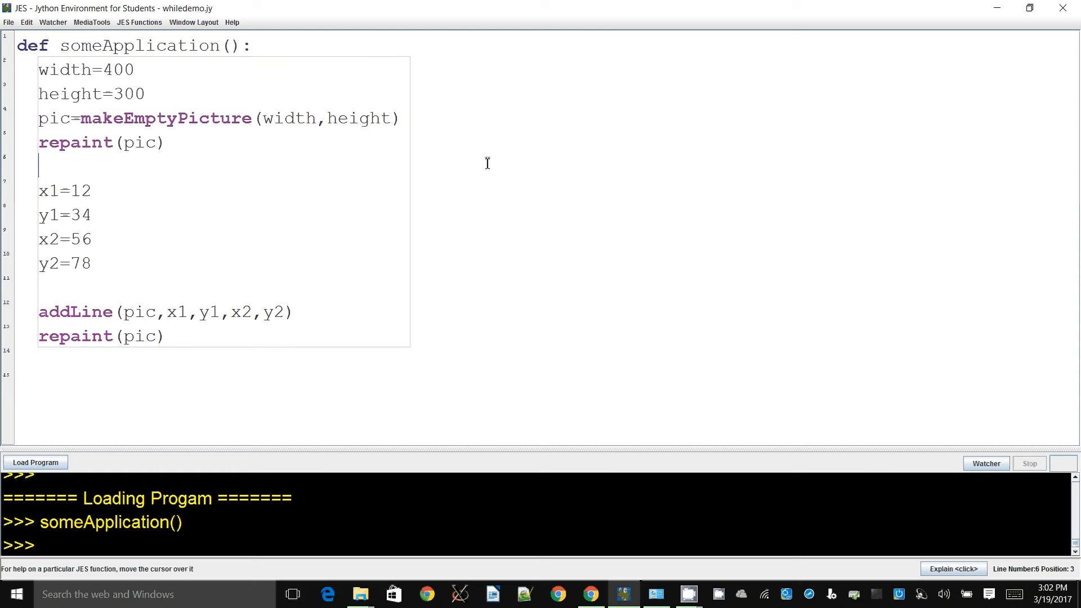
Review the x2, y2 and addLine lines, load the program and close the picture of the drawn line.
{"action": "left_click", "coordinate": [40, 118]}
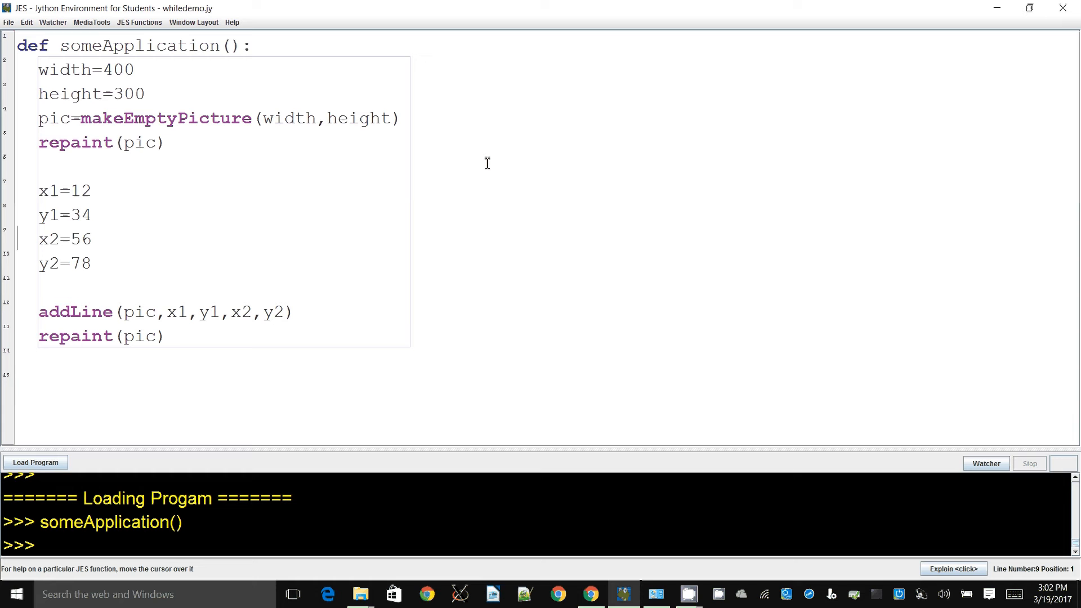
{"action": "left_click", "coordinate": [90, 264]}
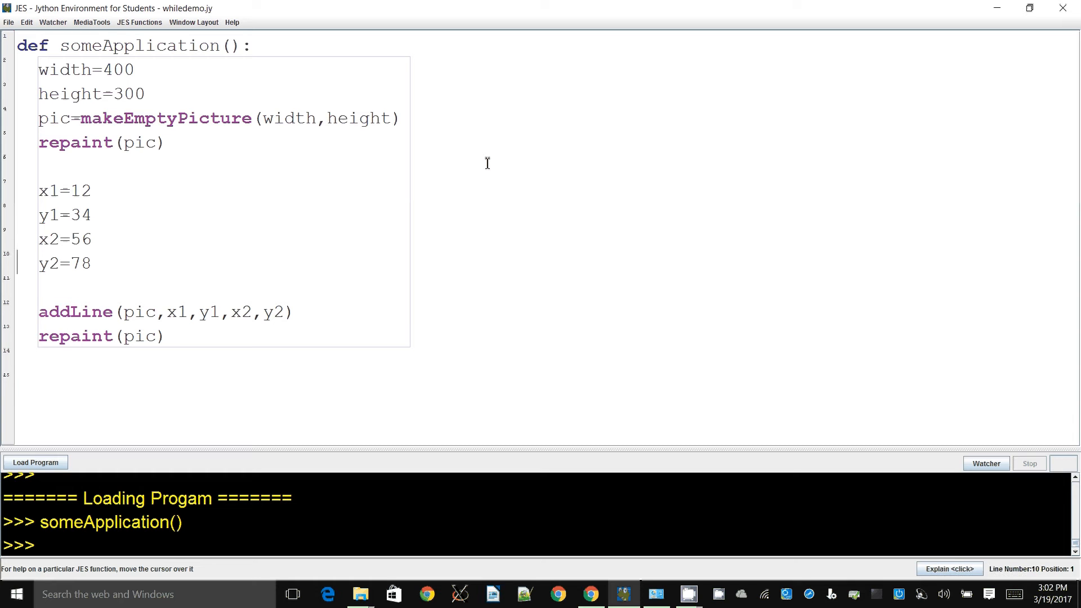
{"action": "left_click", "coordinate": [177, 312]}
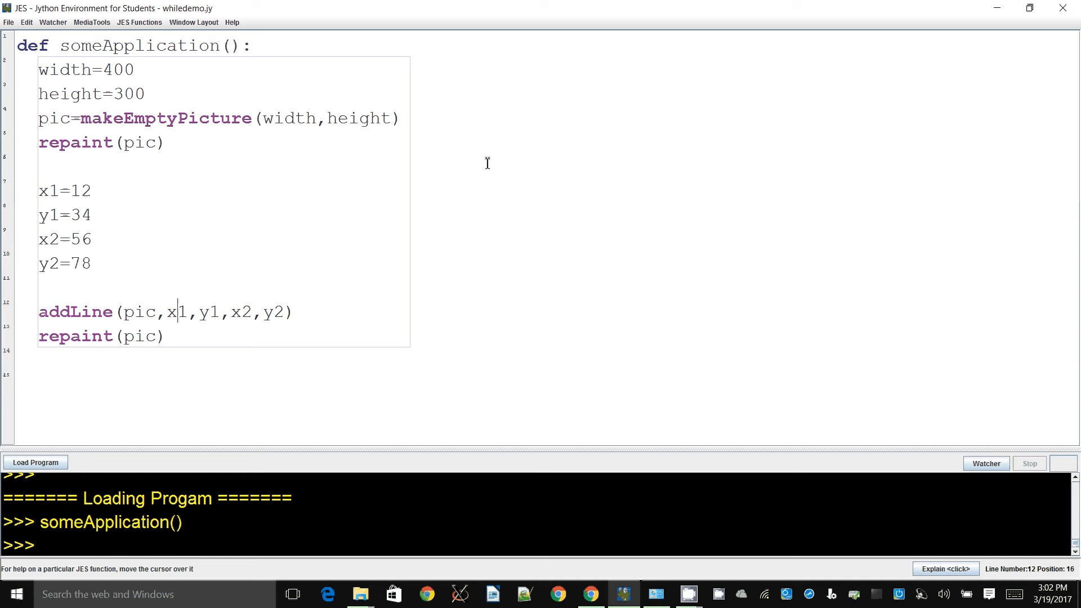
{"action": "double_click", "coordinate": [177, 312]}
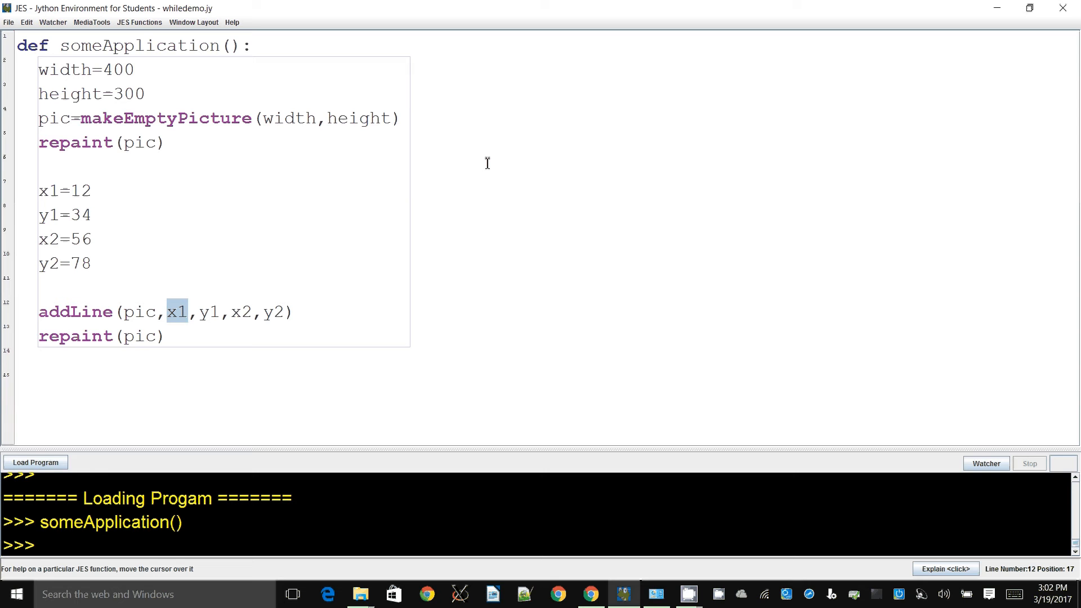
{"action": "left_click", "coordinate": [230, 312]}
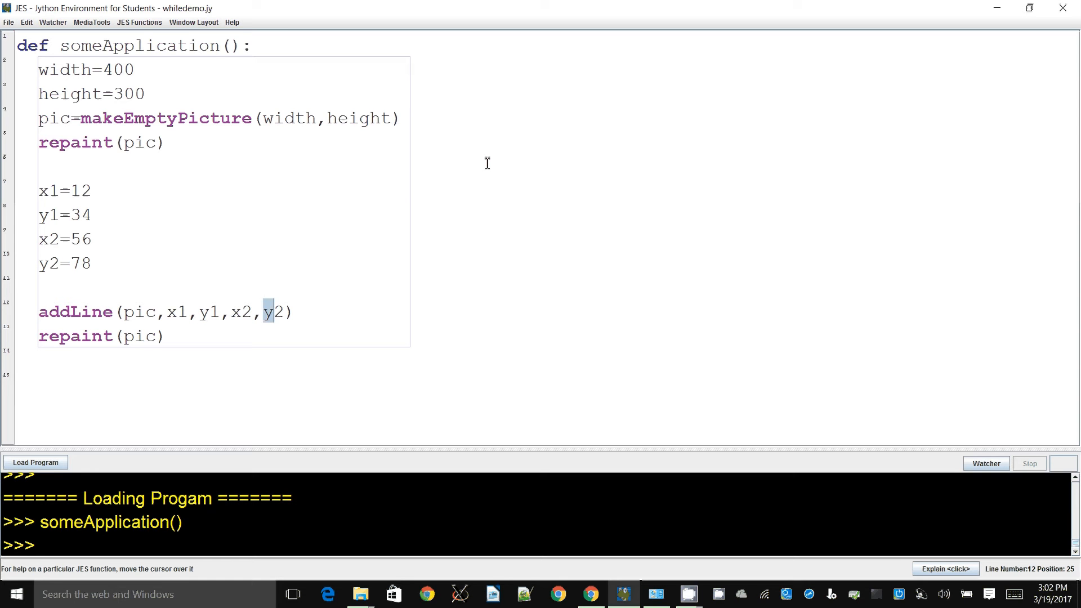
{"action": "left_click", "coordinate": [35, 462]}
{"action": "type", "text": "someApplication()"}
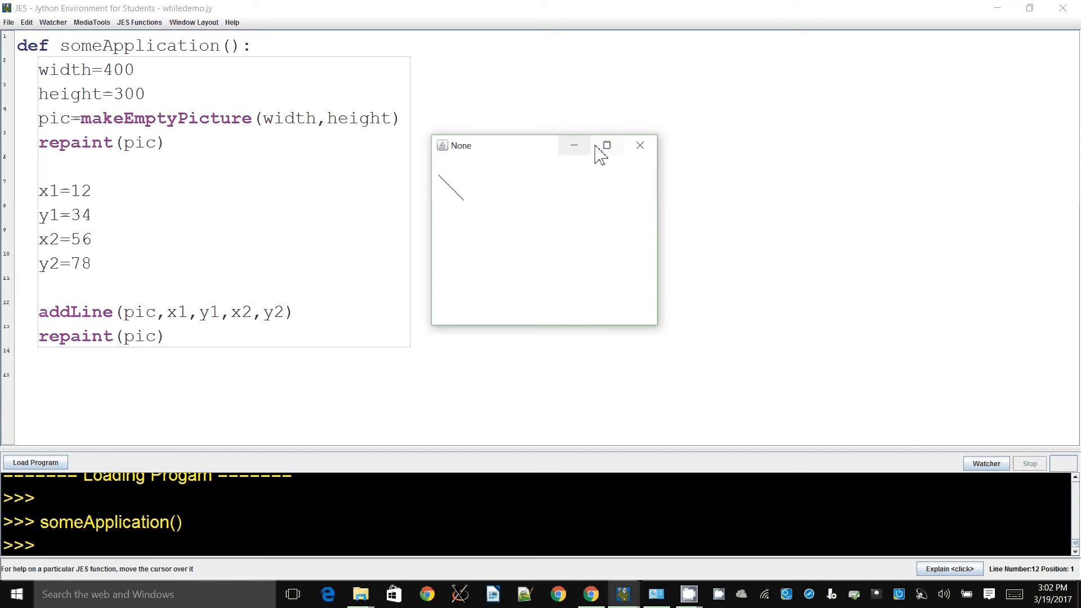
{"action": "mouse_move", "coordinate": [638, 146]}
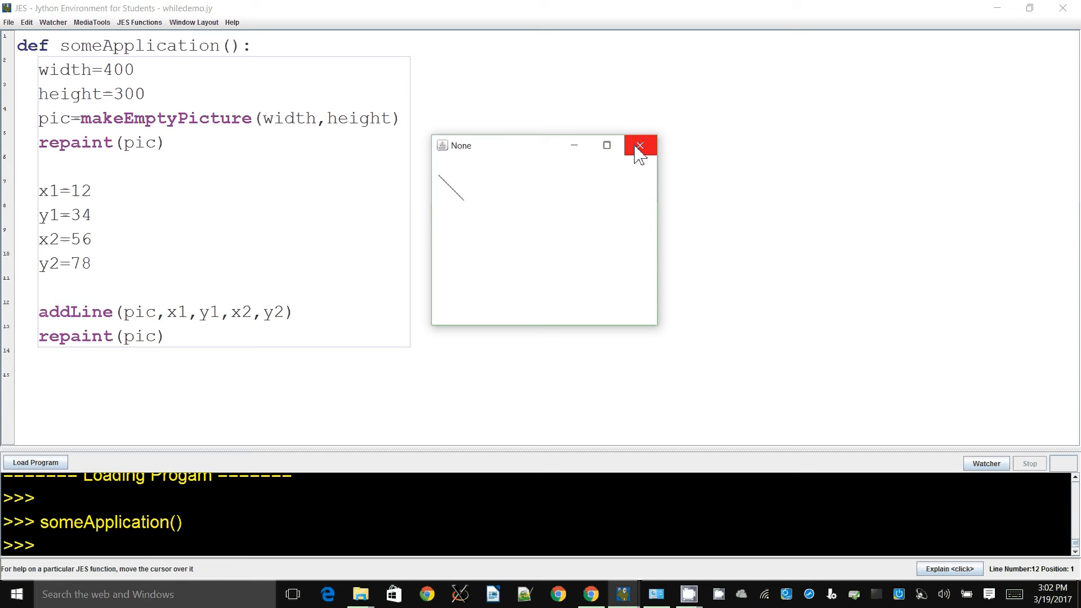
{"action": "mouse_move", "coordinate": [638, 145]}
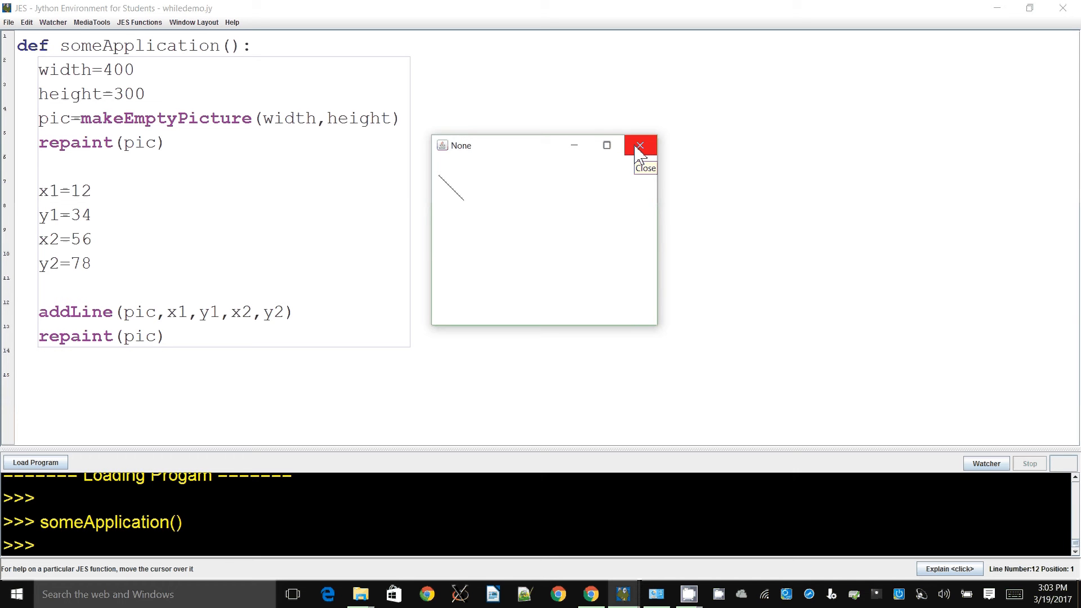
{"action": "left_click", "coordinate": [639, 146]}
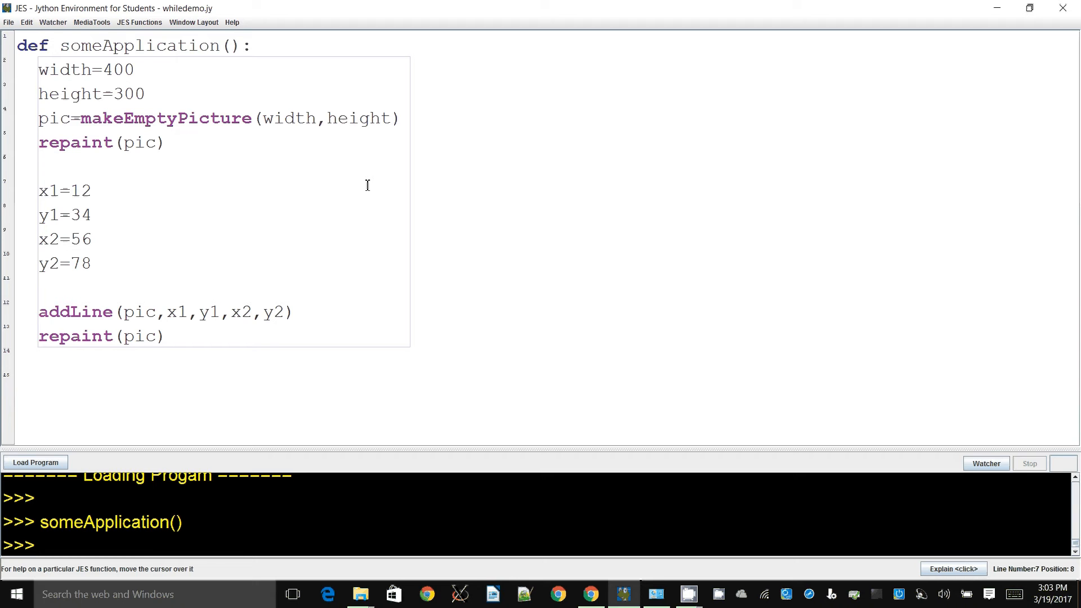
Replace x1's value 12 with requestInteger("Enter a number between 0 and "+str(width-1)).
{"action": "key", "text": "Backspace"}
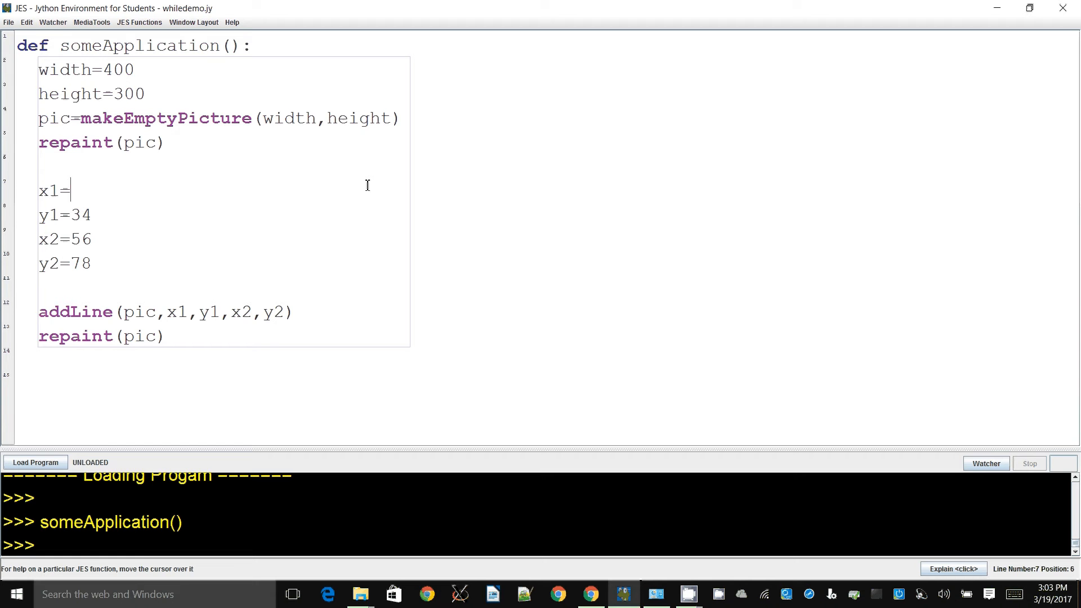
{"action": "type", "text": "reque"}
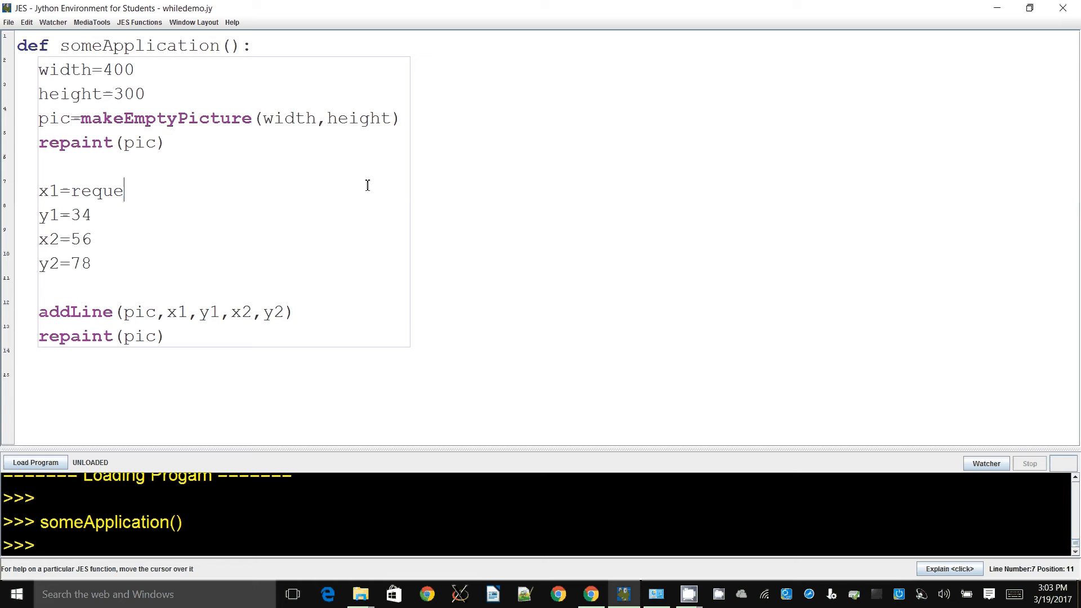
{"action": "type", "text": "stInteger"}
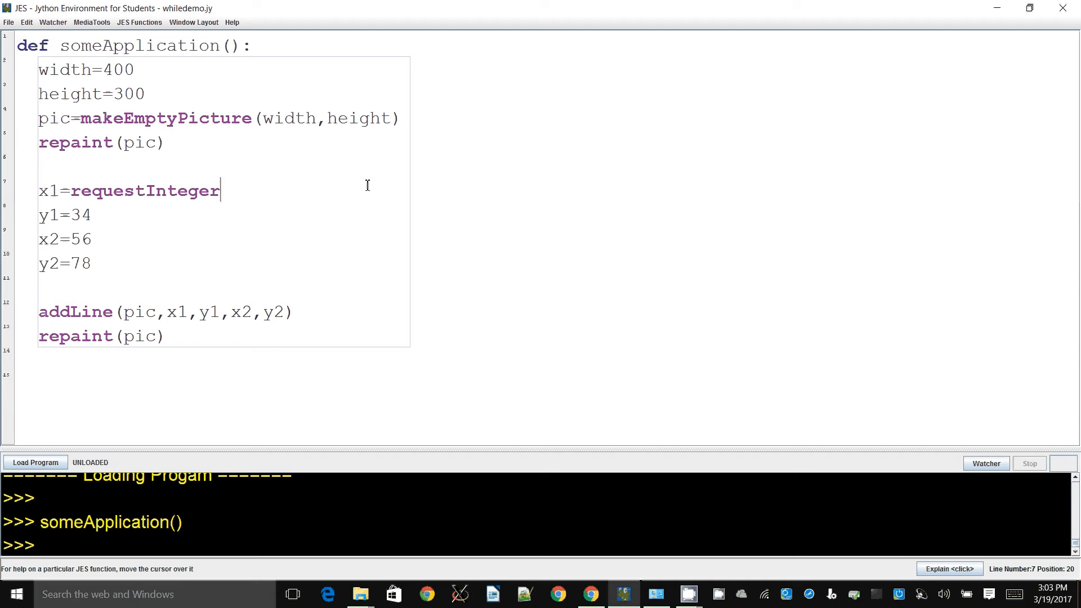
{"action": "type", "text": "(\"Enter a"}
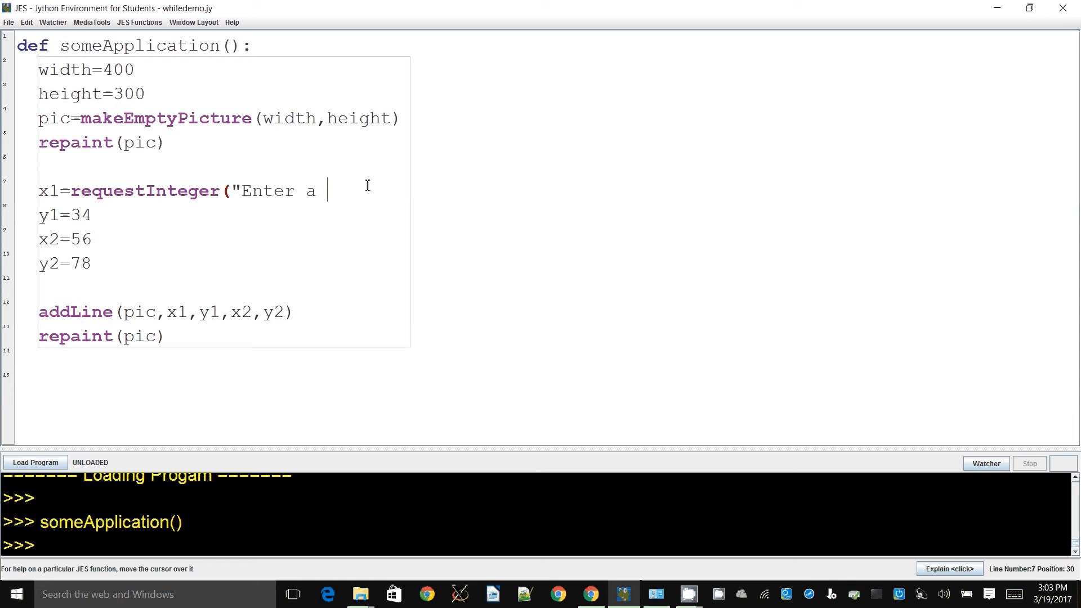
{"action": "type", "text": "number"}
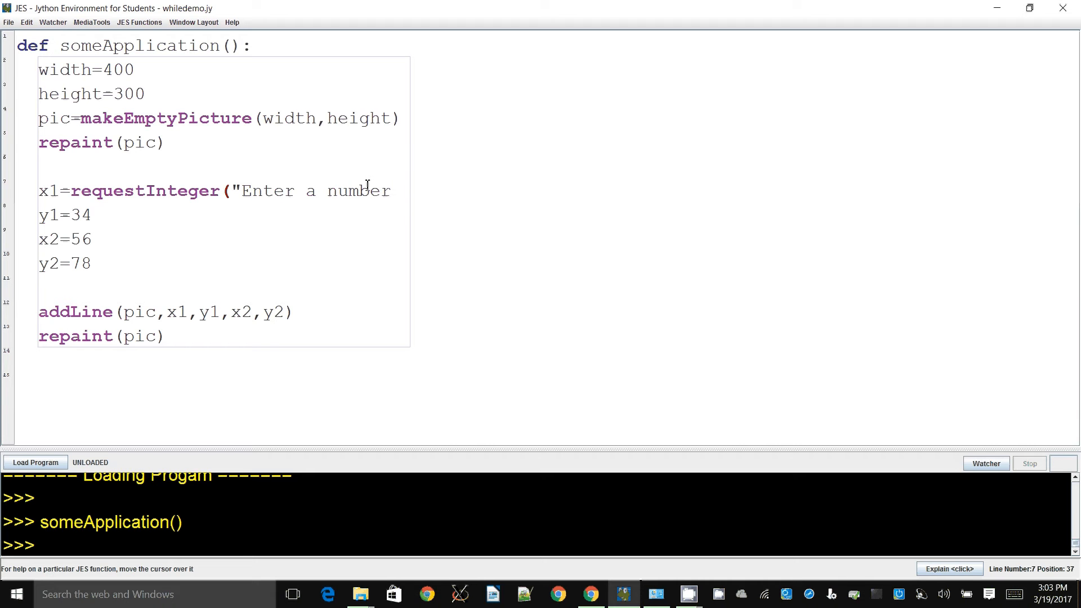
{"action": "type", "text": "between"}
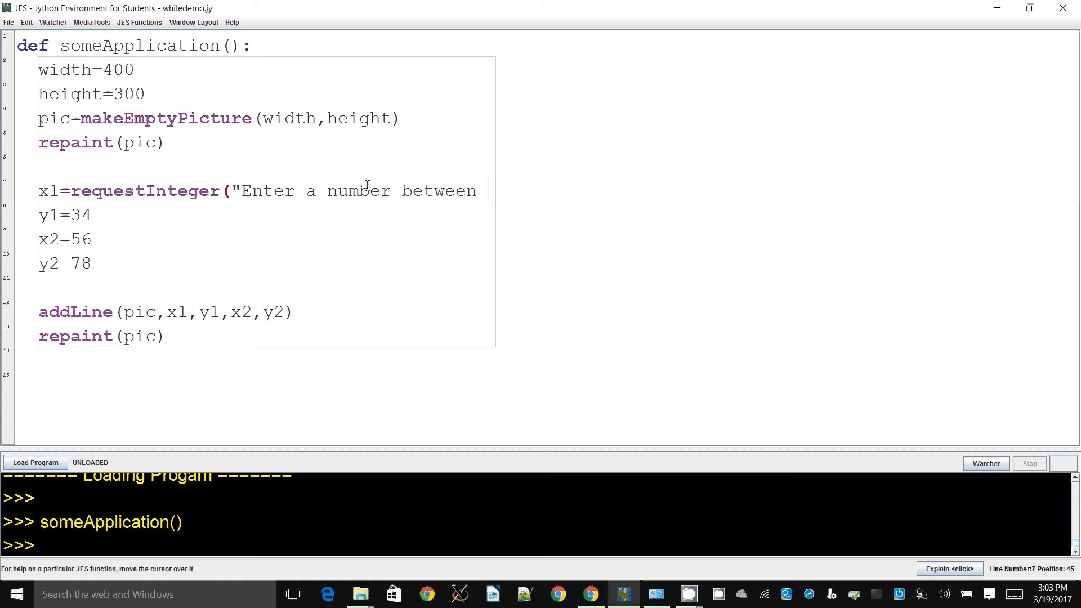
{"action": "type", "text": "\""}
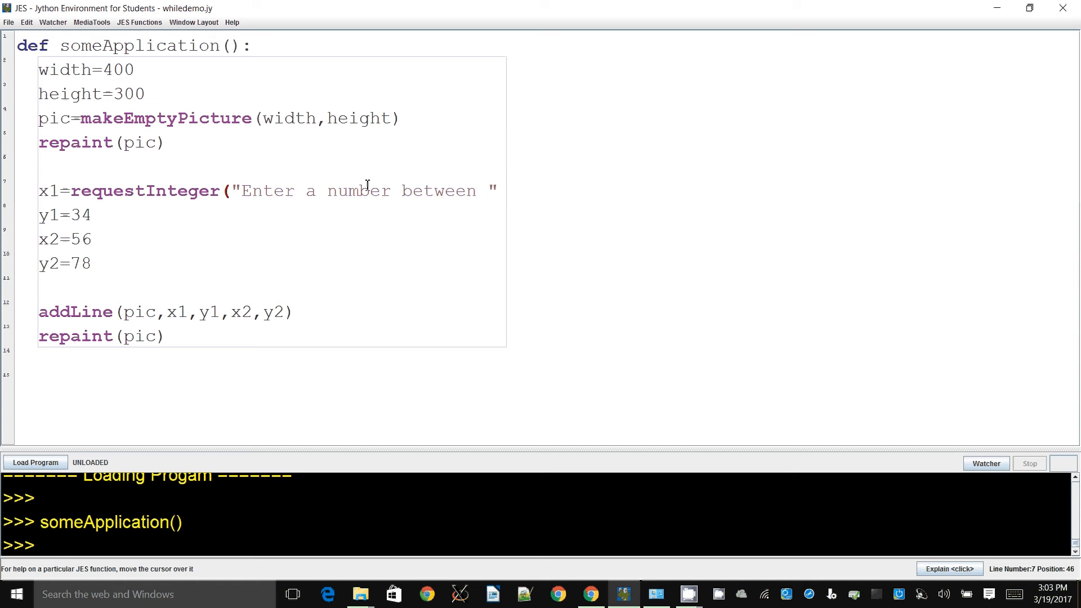
{"action": "type", "text": "0 a"}
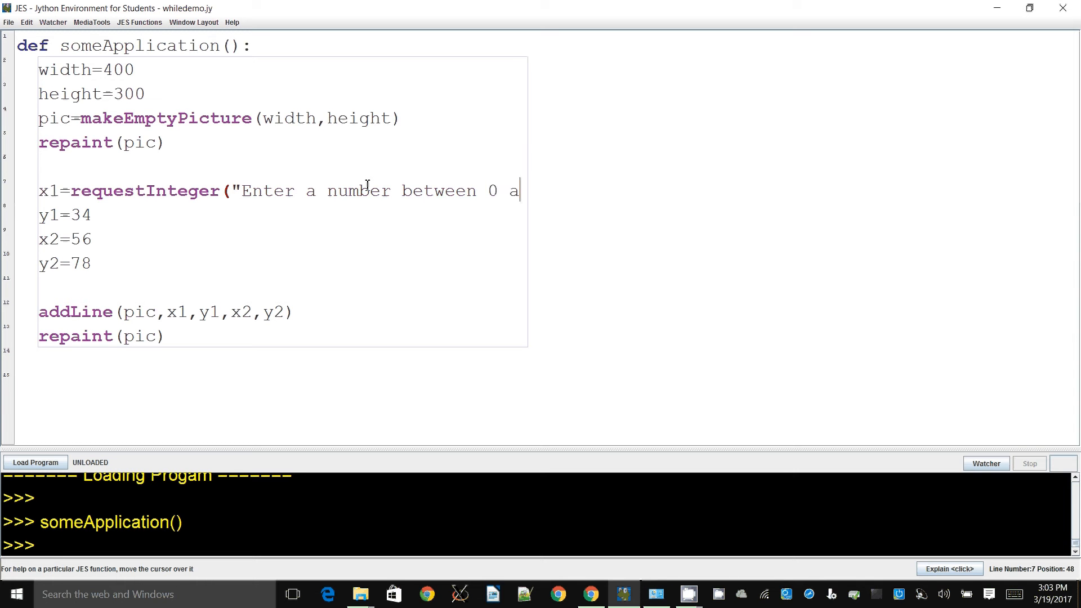
{"action": "type", "text": "nd"}
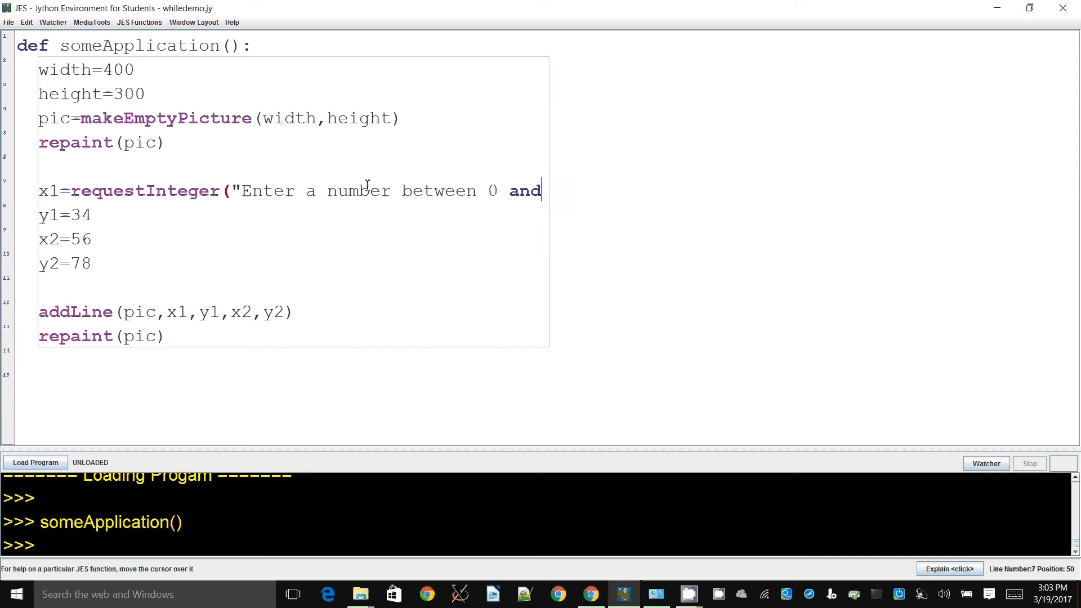
{"action": "key", "text": "BackSpace"}
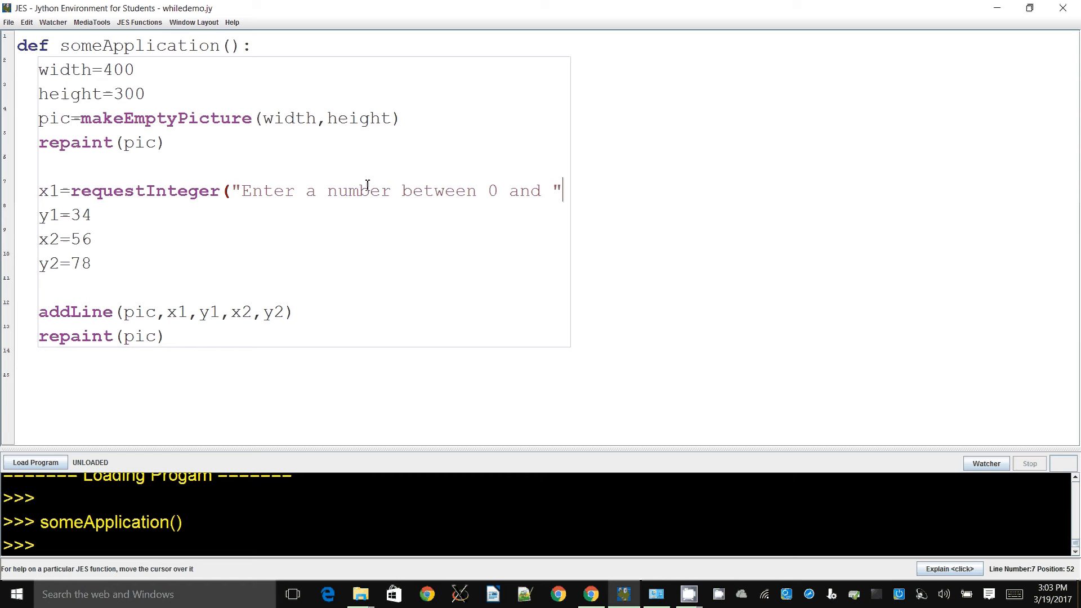
{"action": "type", "text": "+width-1"}
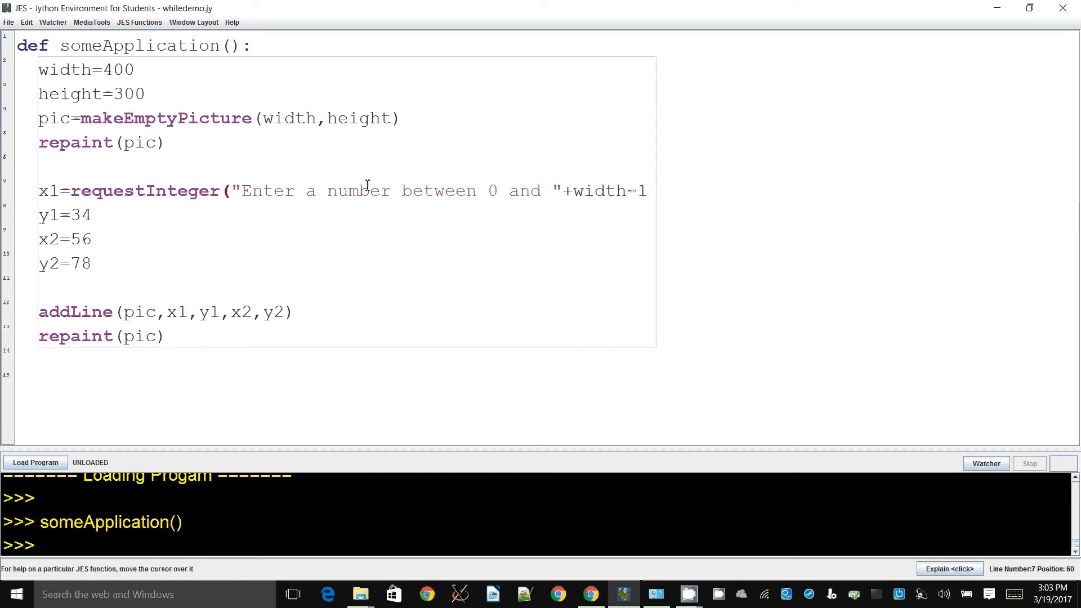
{"action": "left_click", "coordinate": [583, 192]}
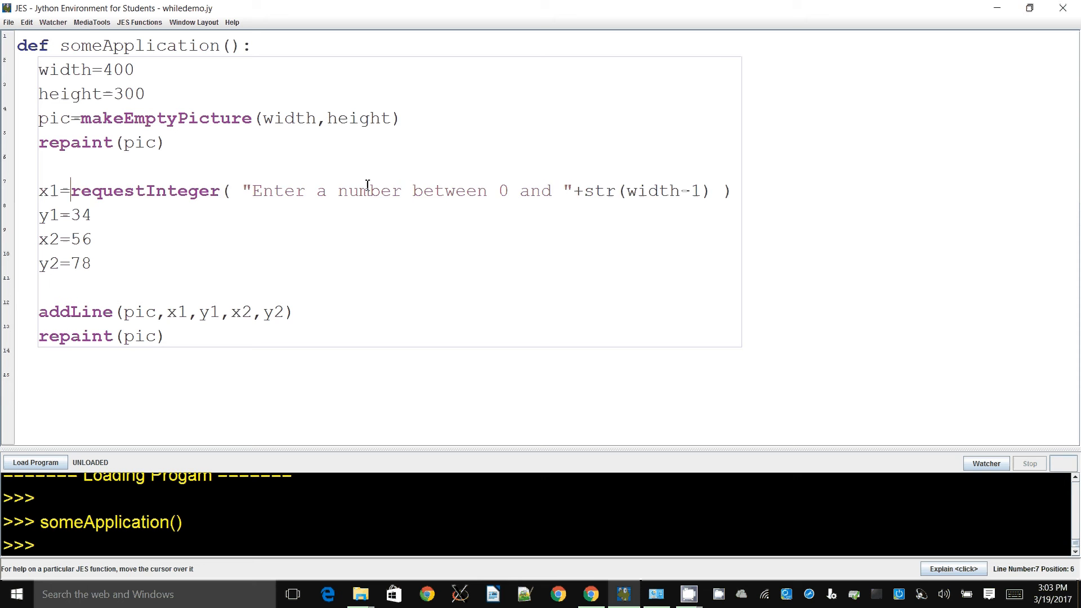
Give y1 and x2 requestInteger prompts bounded by str(height-1) and str(width-1).
{"action": "left_click", "coordinate": [90, 215]}
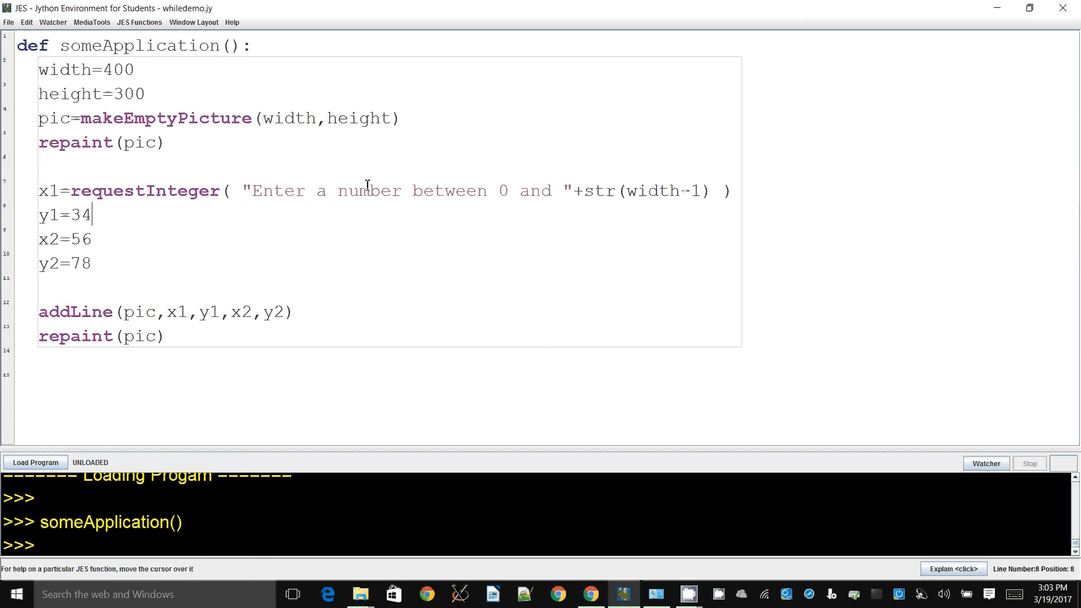
{"action": "type", "text": "=requestInteger( \"Enter a number between 0 and \"+str(width-1) )"}
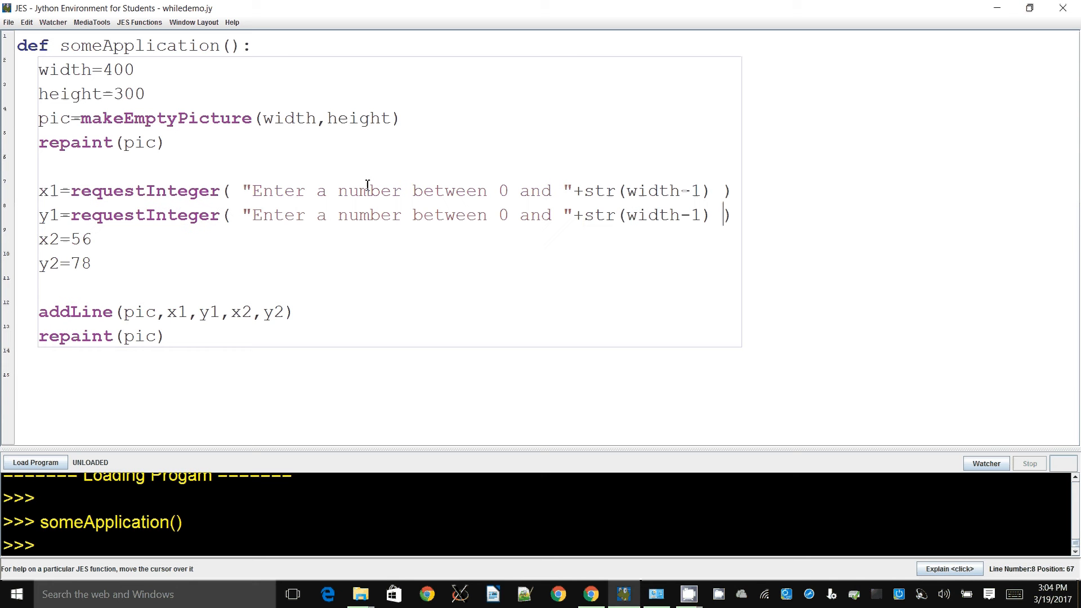
{"action": "type", "text": "heiht"}
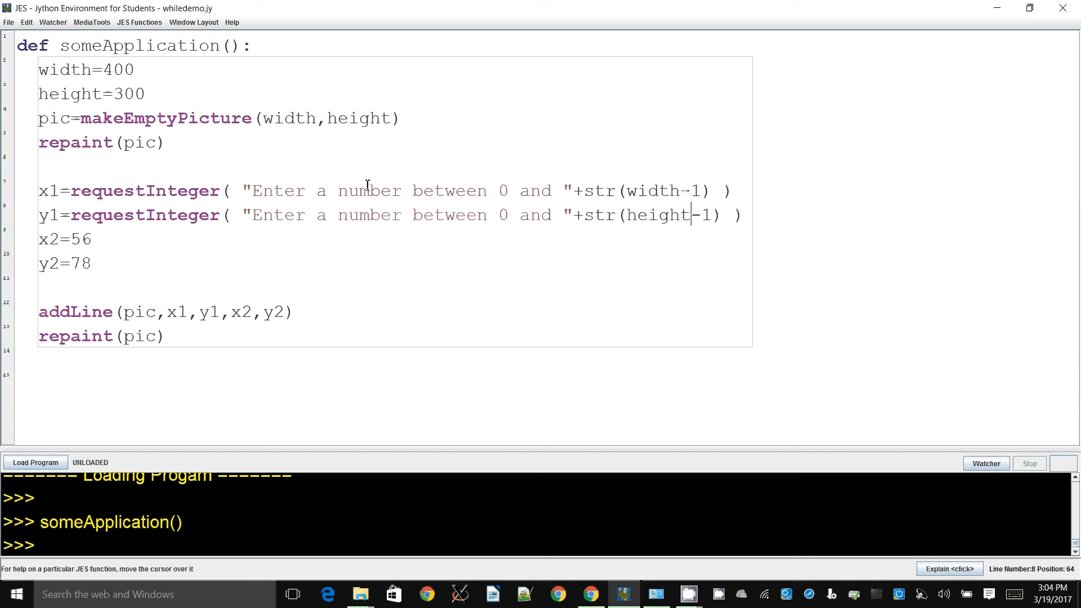
{"action": "key", "text": "Backspace"}
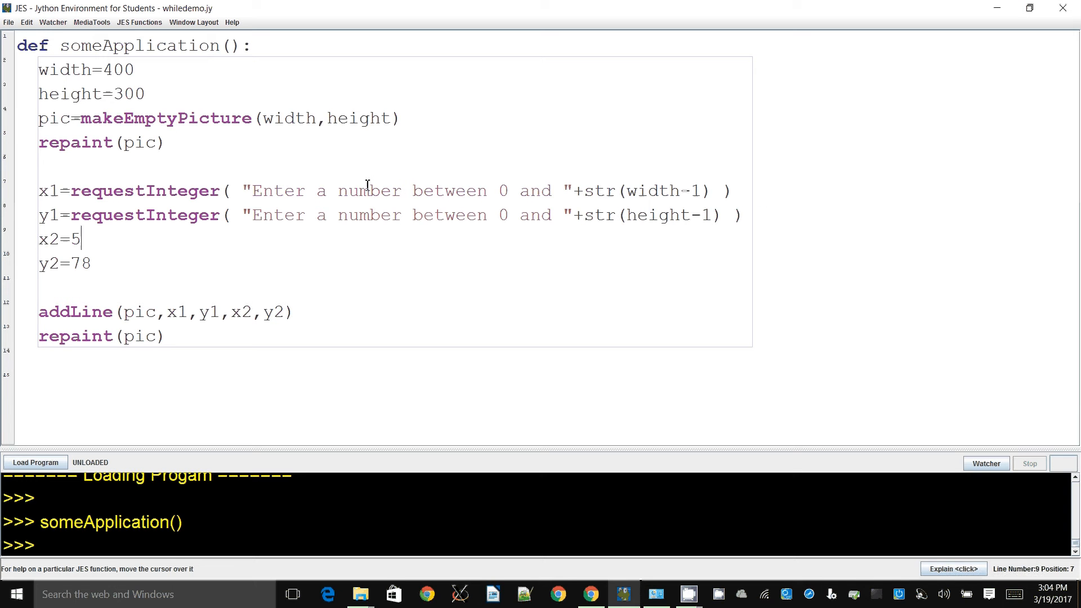
{"action": "type", "text": "requestInteger( \"Enter a number between 0 and \"+str(width-1) )"}
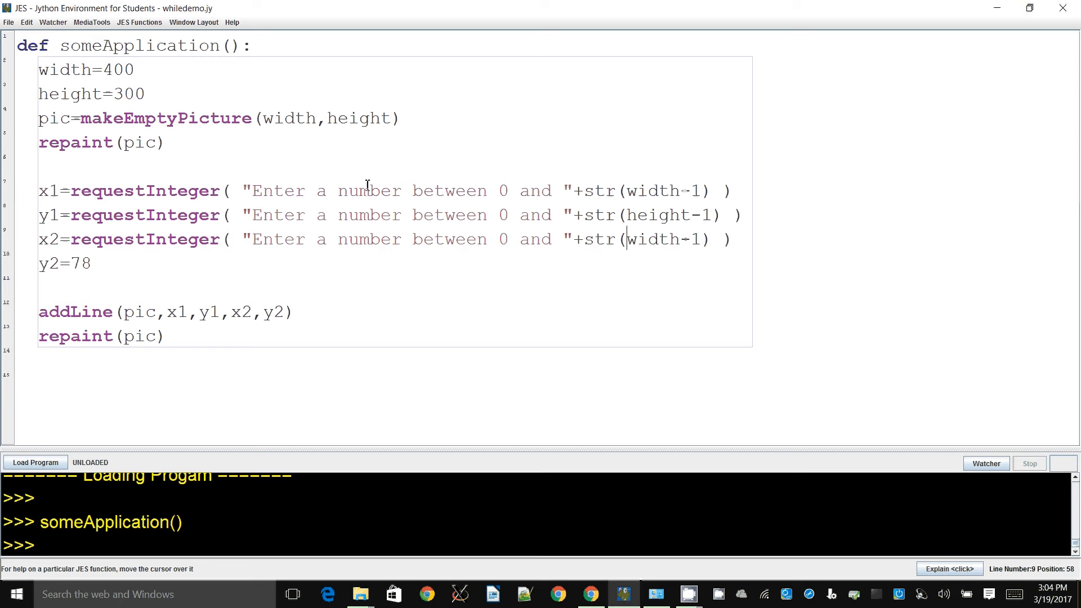
Give y2 a requestInteger prompt bounded by str(height-1) and load the updated program.
{"action": "key", "text": "Backspace"}
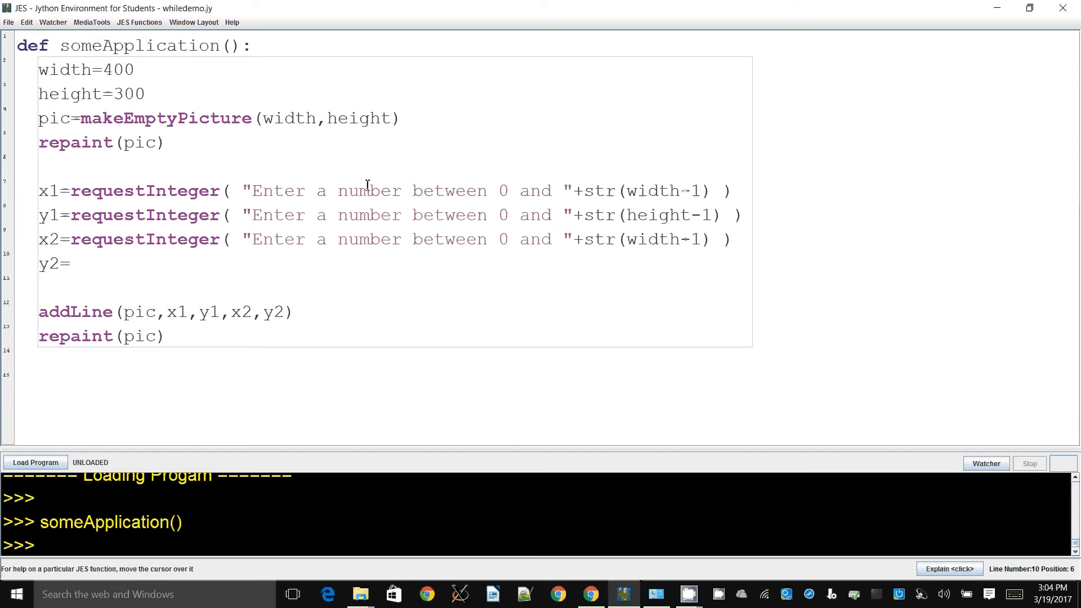
{"action": "type", "text": "requestInteger( \"Enter a number between 0 and \"+str(w-1)"}
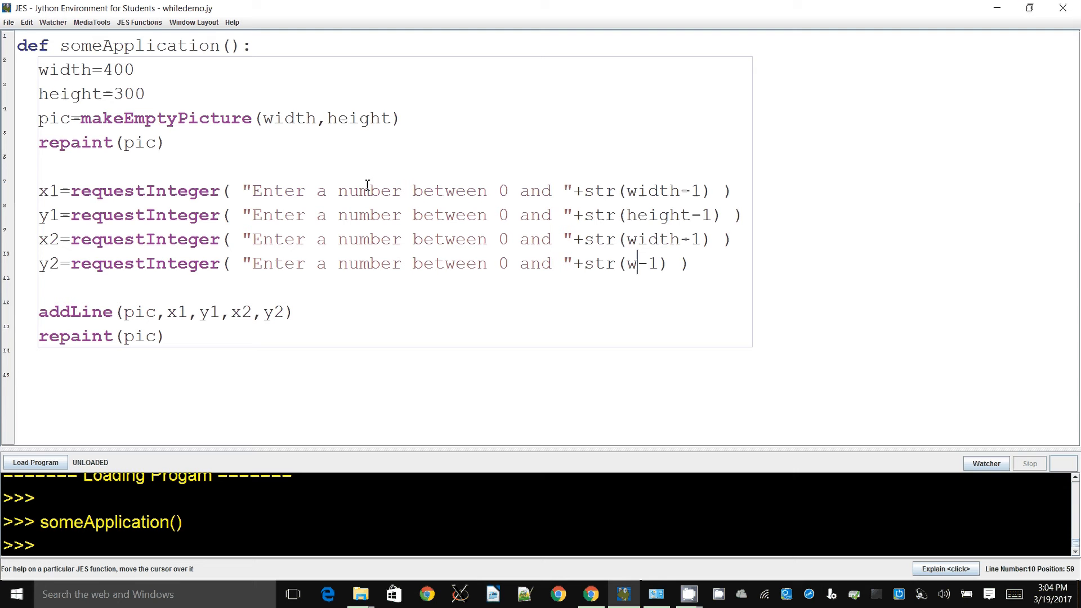
{"action": "type", "text": "eight"}
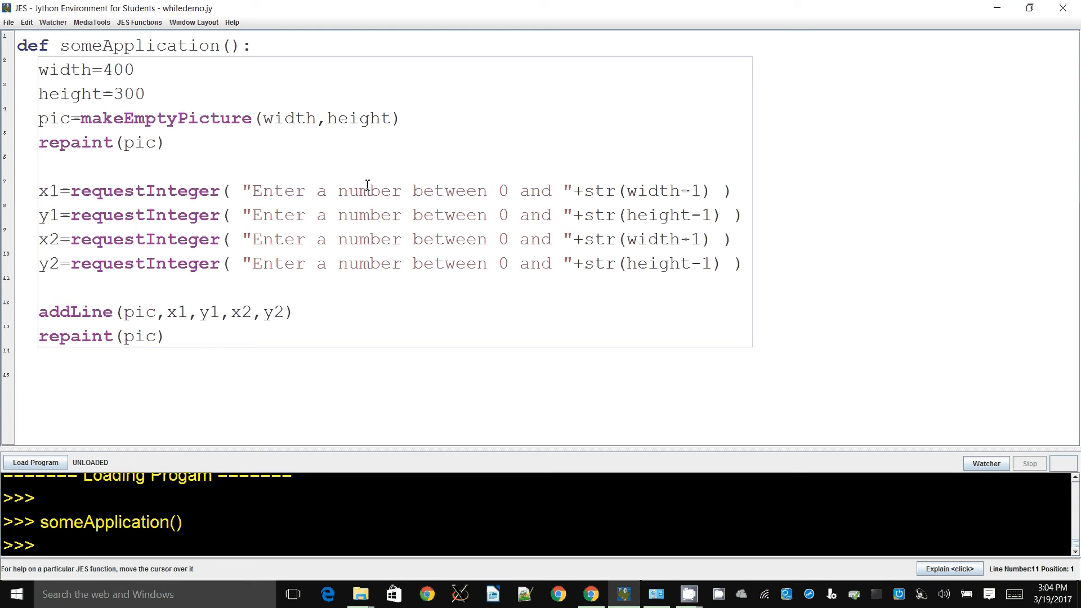
{"action": "left_click", "coordinate": [34, 462]}
{"action": "type", "text": "12"}
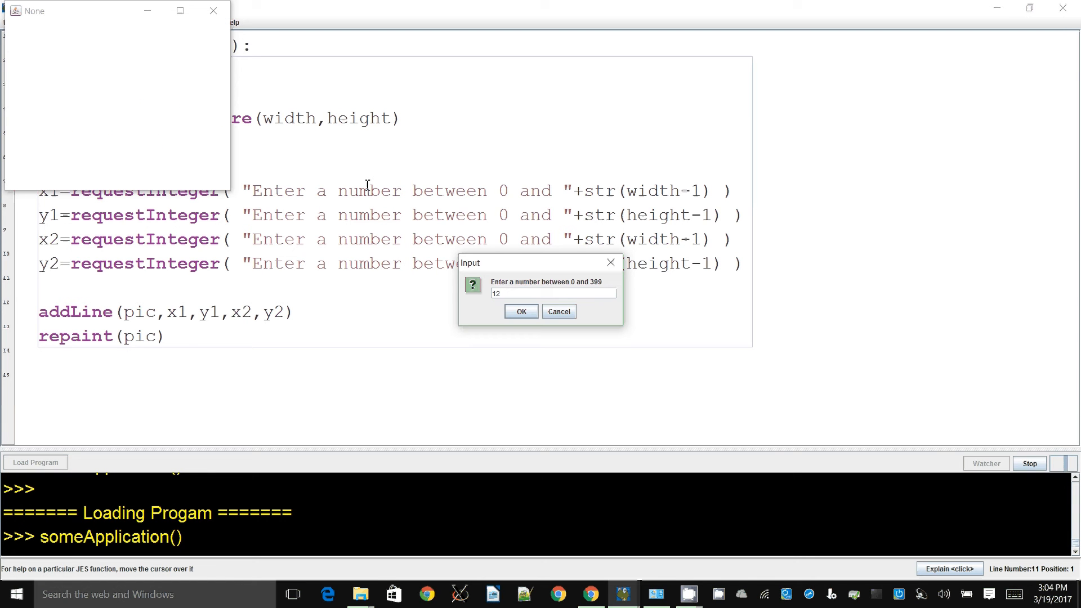
Answer the remaining coordinate prompts, ending with 78, so the line is drawn, then close the picture.
{"action": "left_click", "coordinate": [520, 310]}
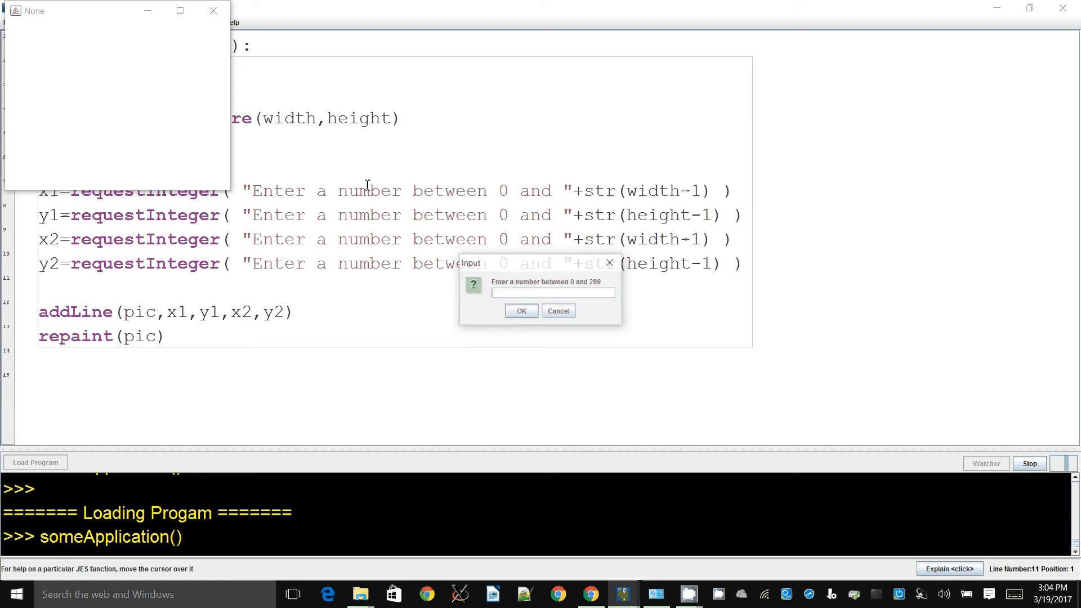
{"action": "left_click", "coordinate": [521, 311]}
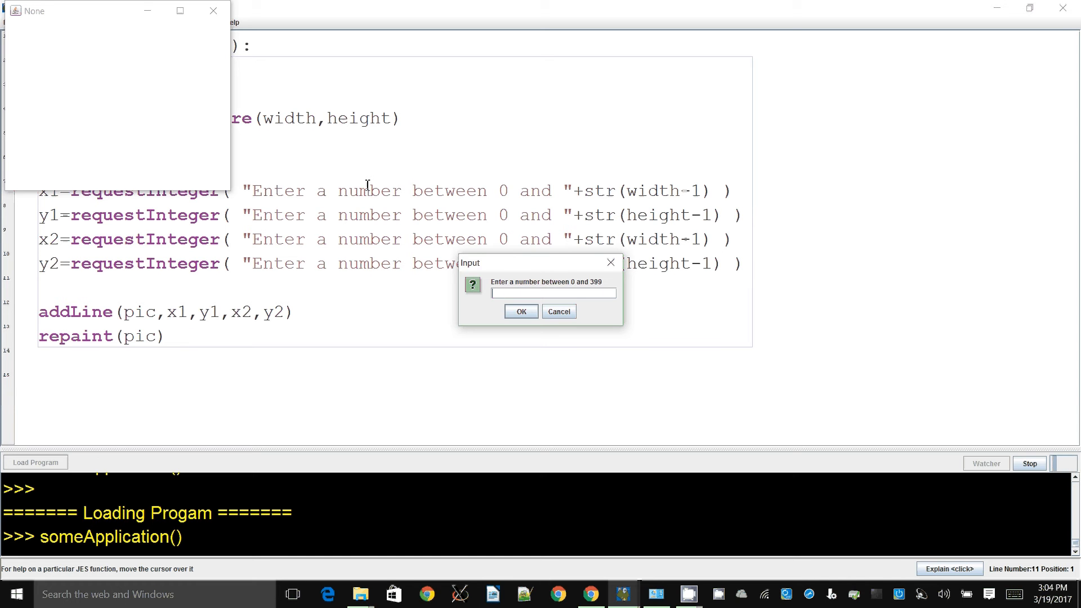
{"action": "type", "text": "78"}
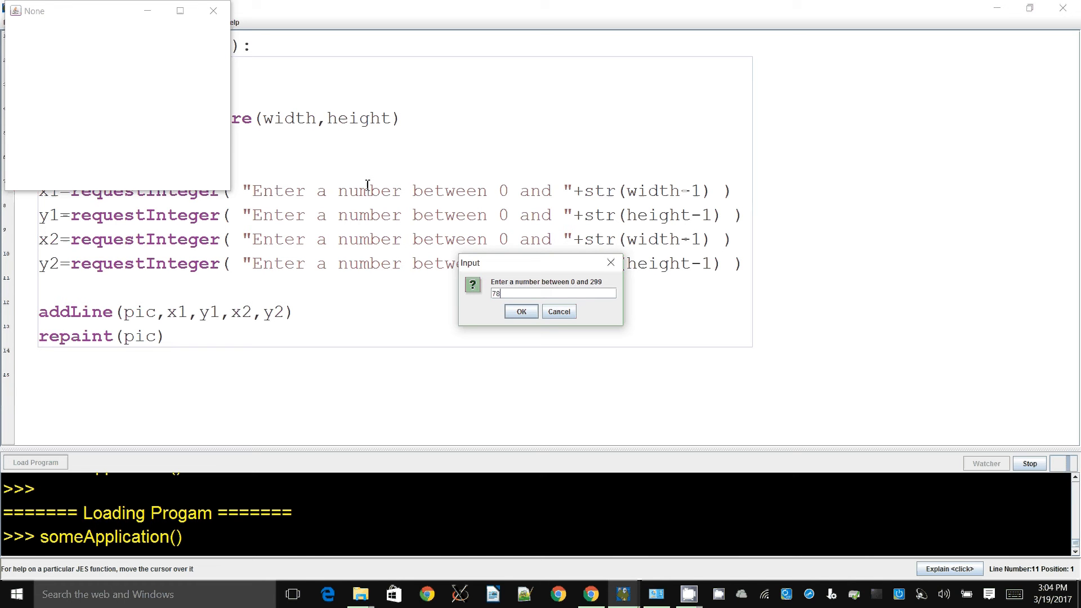
{"action": "left_click", "coordinate": [522, 310]}
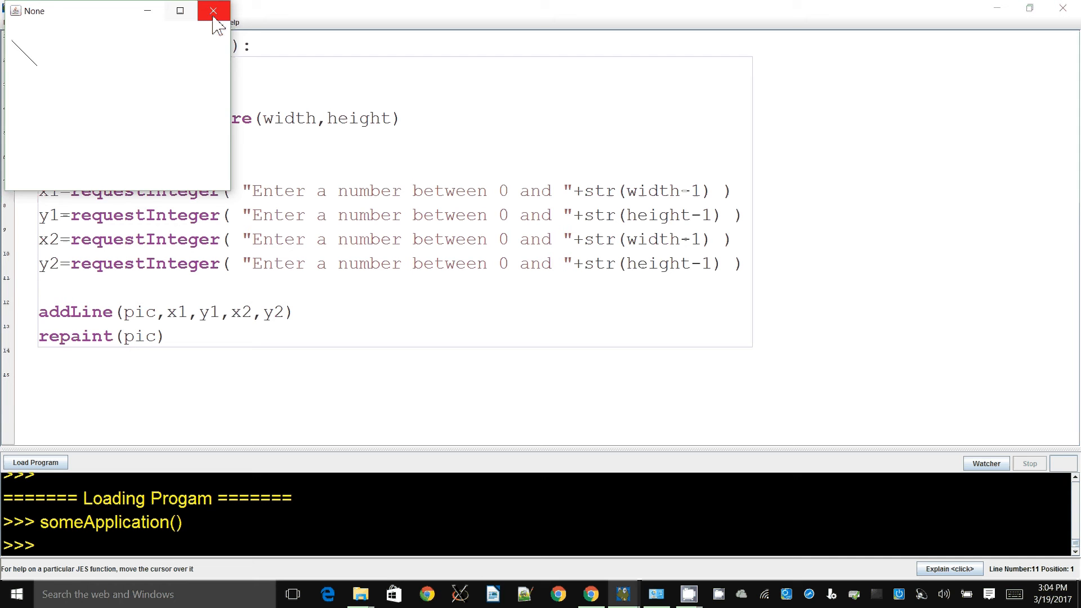
{"action": "left_click", "coordinate": [213, 10]}
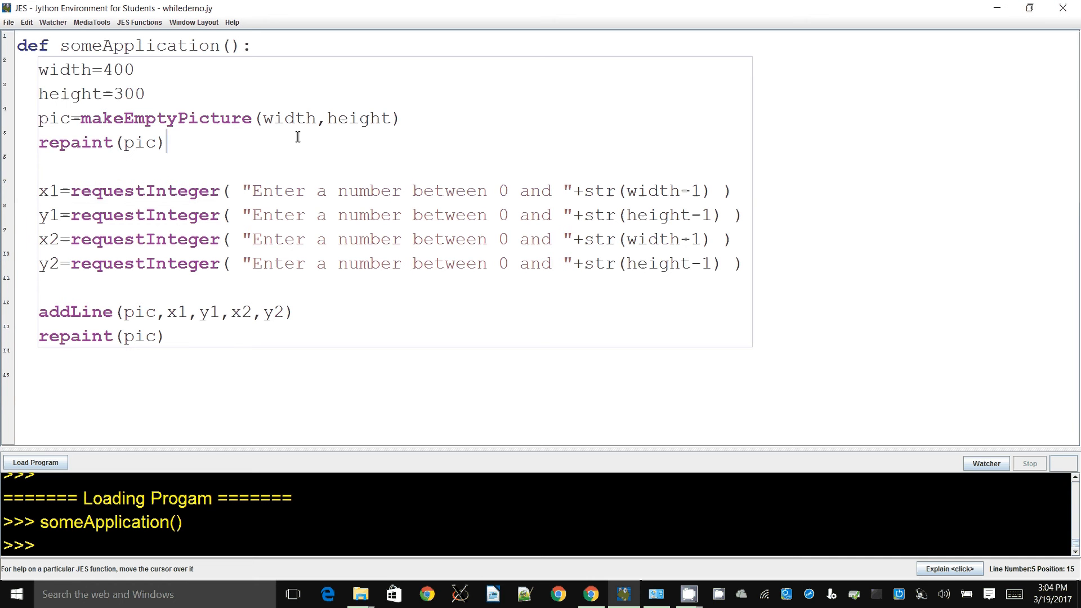
{"action": "mouse_move", "coordinate": [348, 191]}
{"action": "type", "text": "def"}
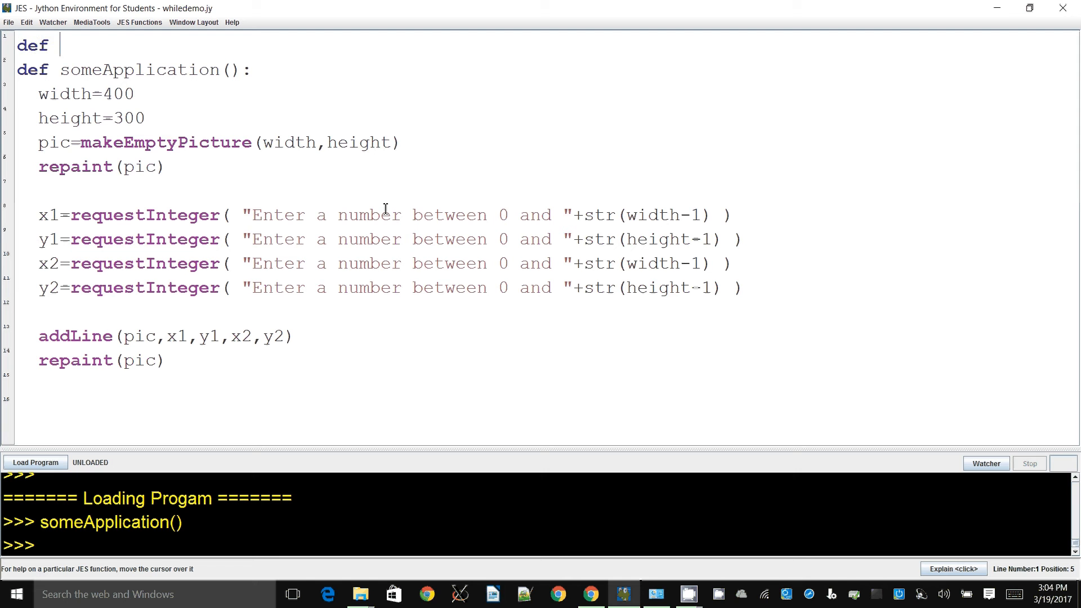
Write the header def getCoordinate(min,max): above someApplication and start its body line.
{"action": "type", "text": "get"}
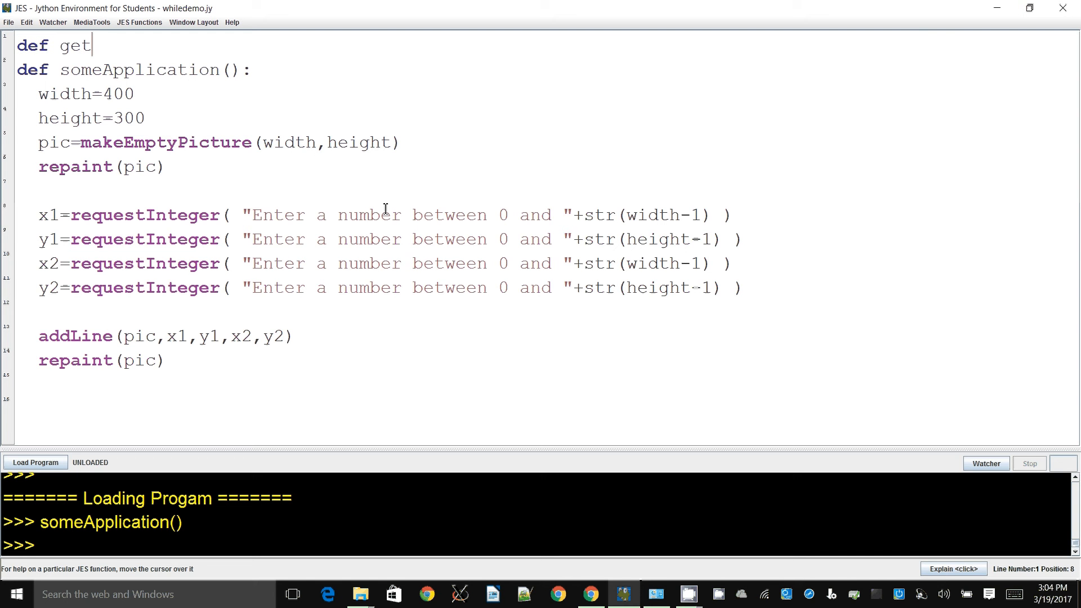
{"action": "type", "text": "Coordinate("}
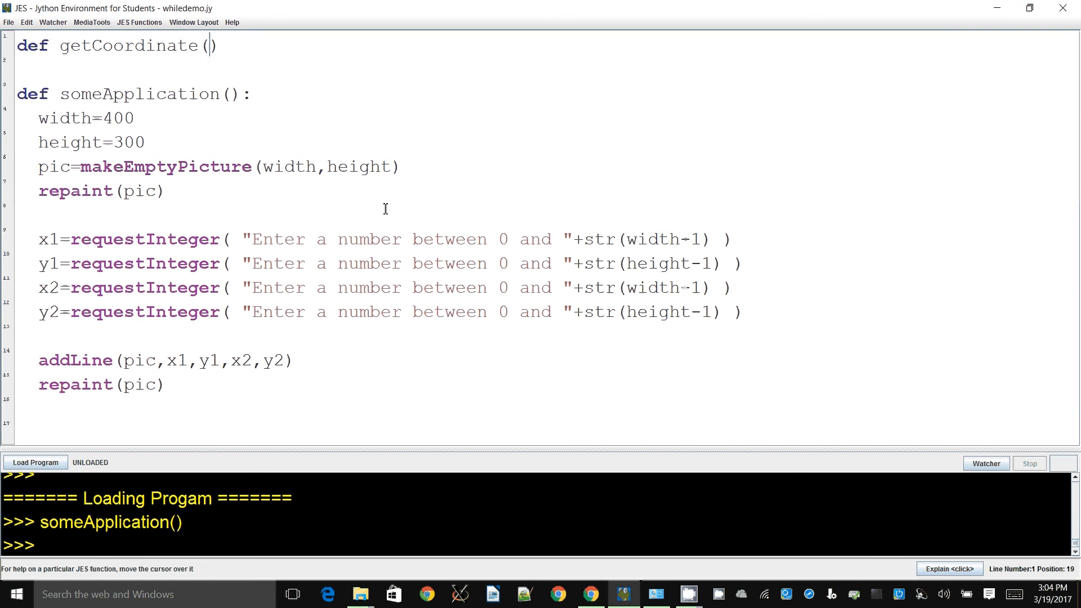
{"action": "type", "text": "min"}
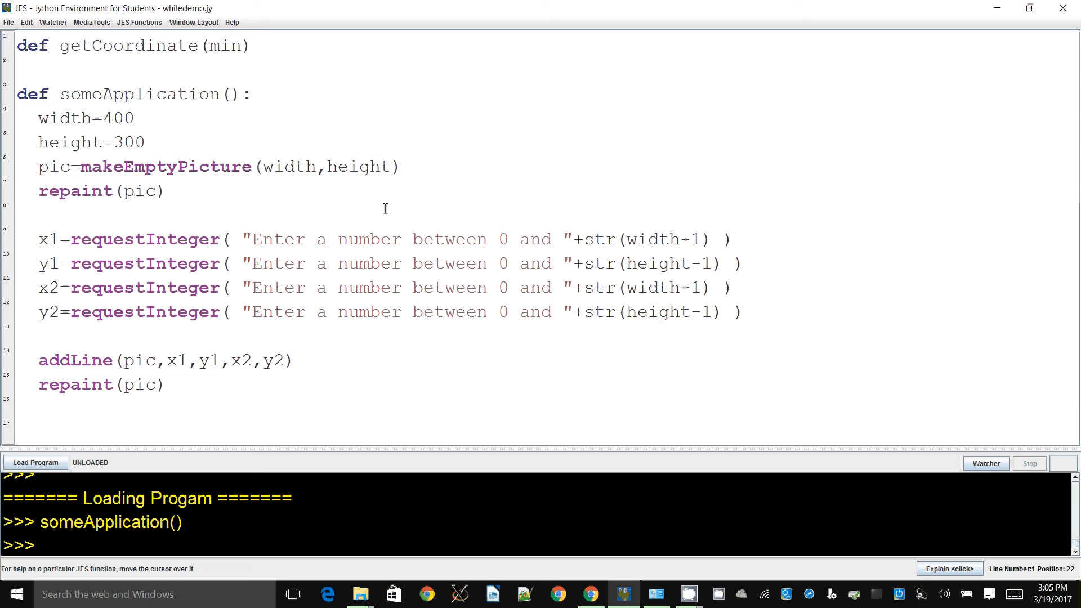
{"action": "type", "text": ",max"}
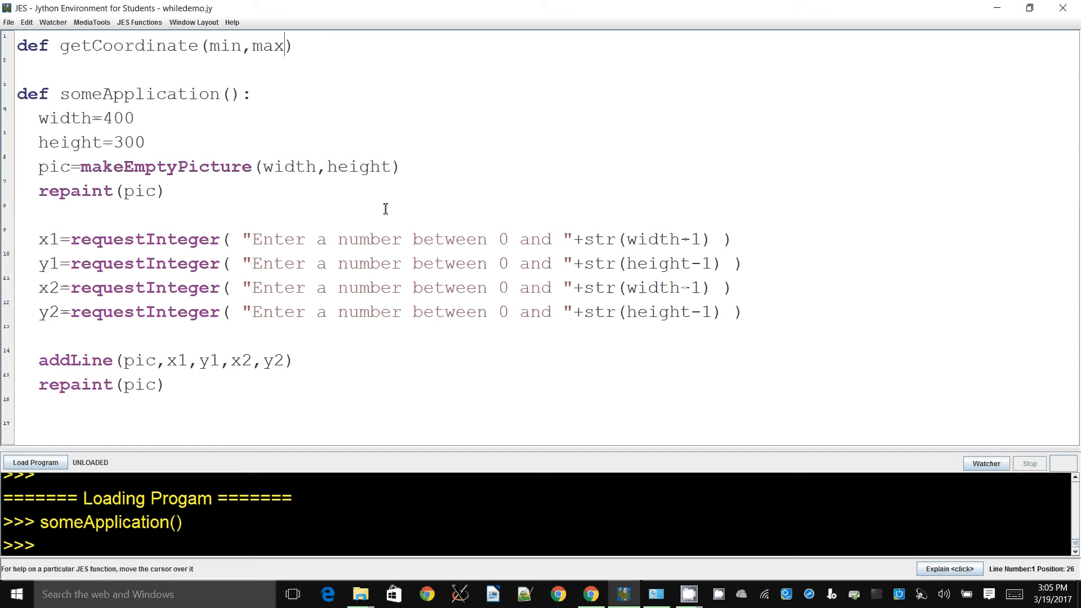
{"action": "type", "text": ":"}
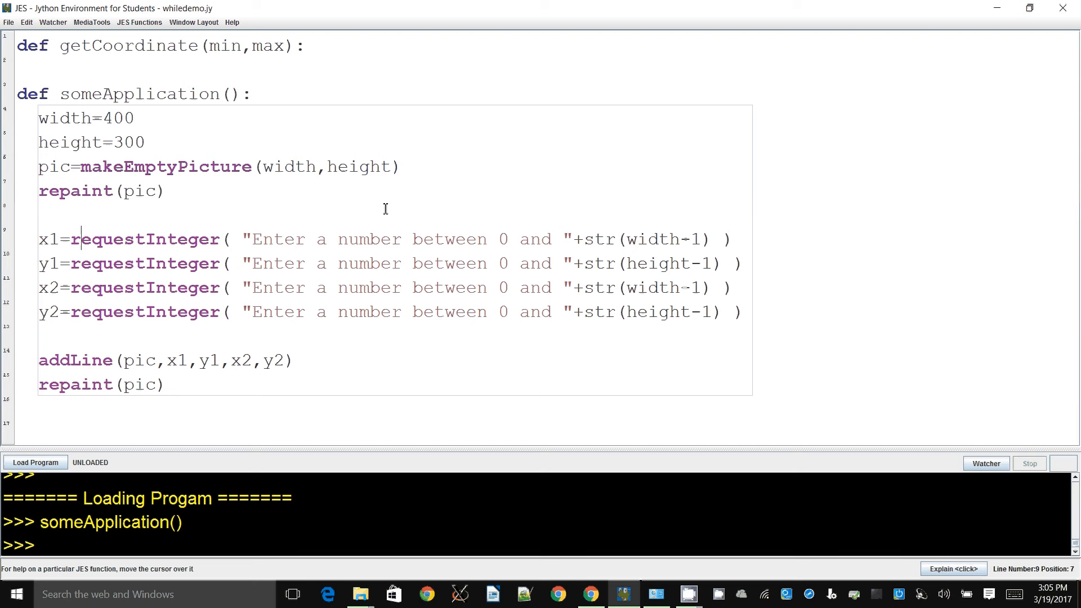
{"action": "left_click", "coordinate": [42, 214]}
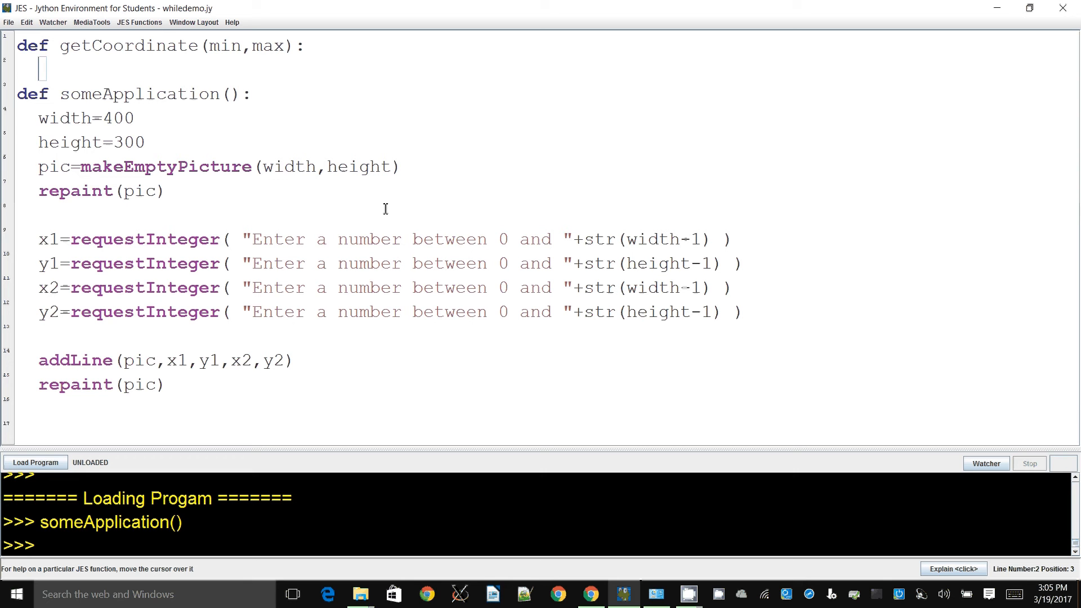
Set val=requestInteger prompting for a number between str(min) and str(max) inside getCoordinate.
{"action": "type", "text": "va"}
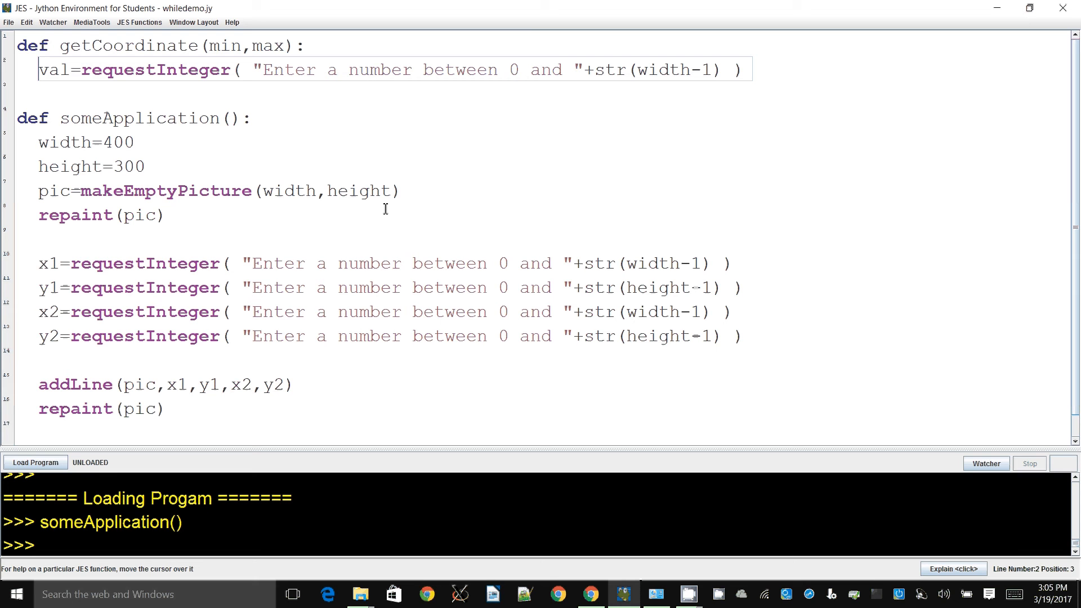
{"action": "left_click", "coordinate": [235, 68]}
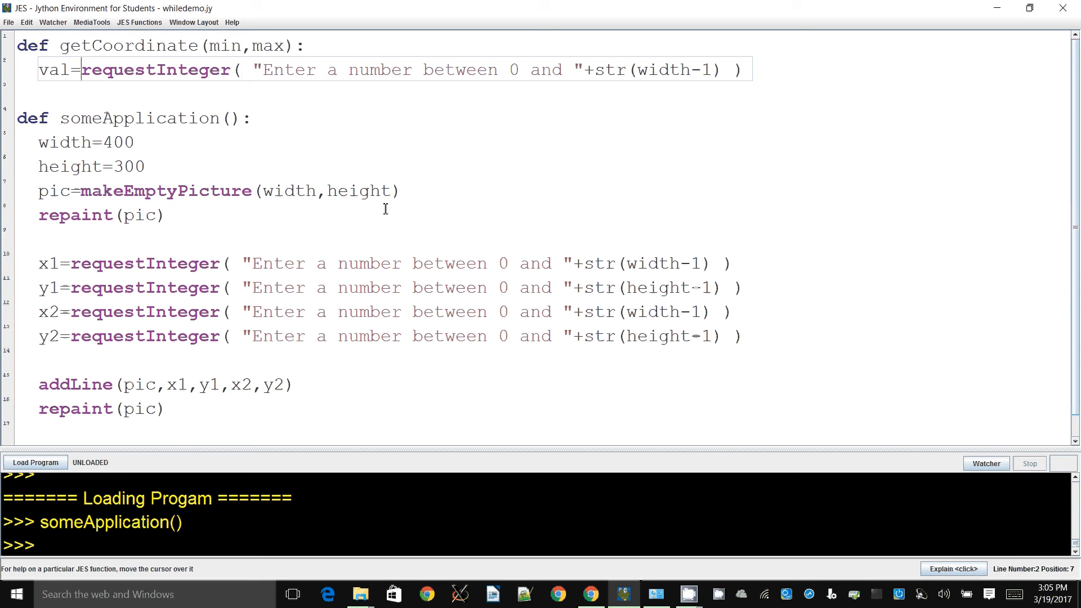
{"action": "left_click", "coordinate": [467, 70]}
{"action": "type", "text": "\""}
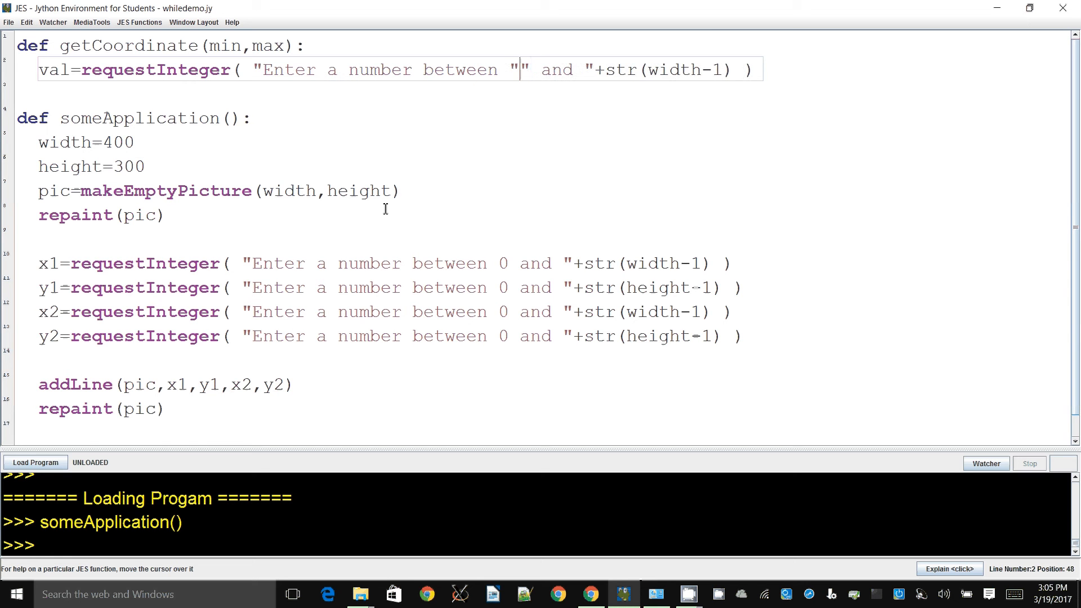
{"action": "type", "text": "++"}
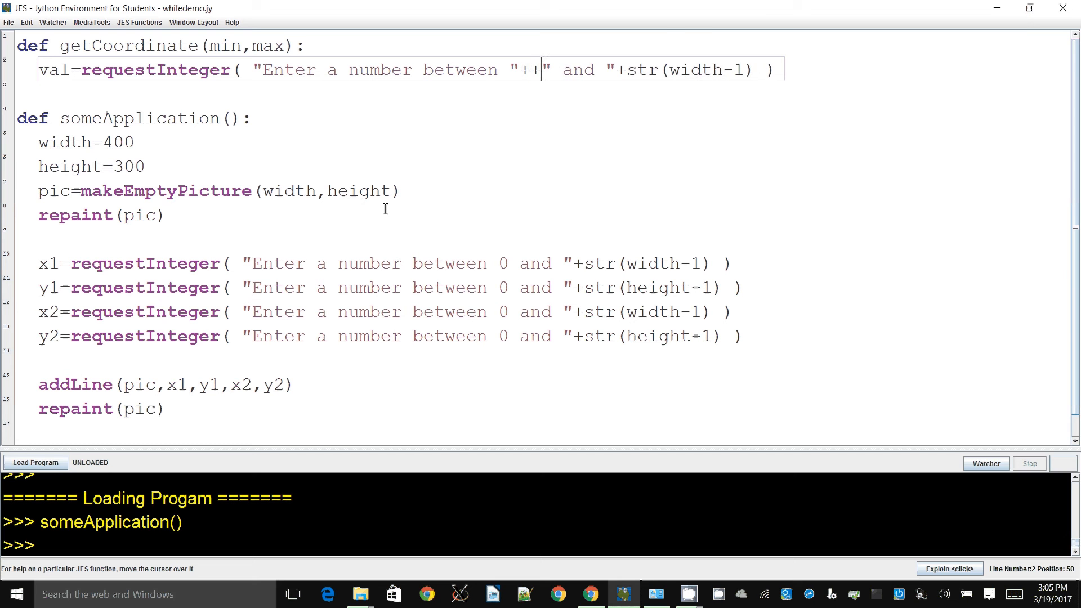
{"action": "type", "text": "min)"}
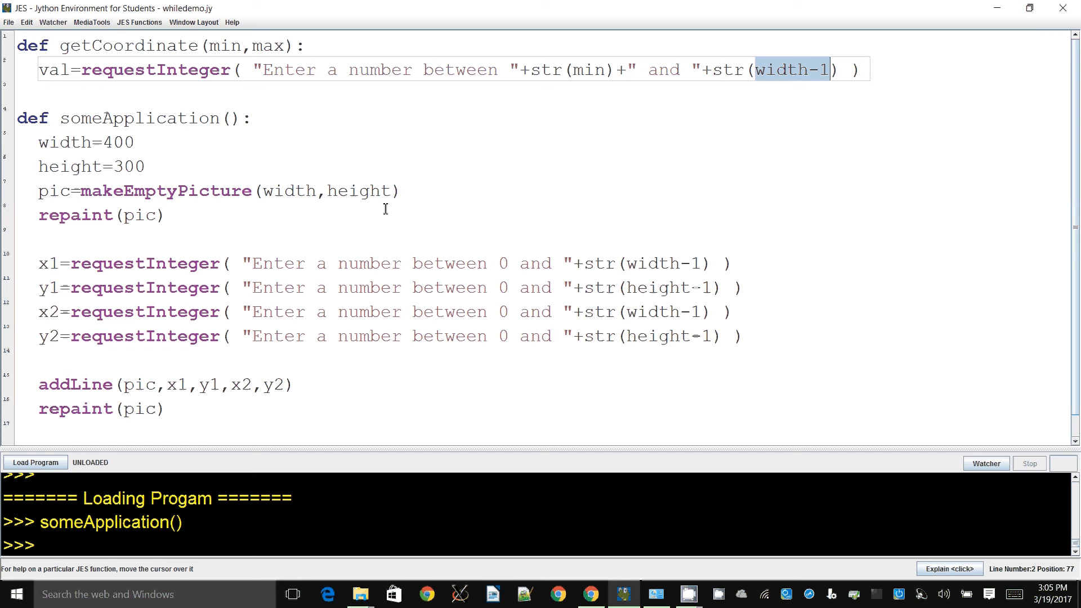
{"action": "type", "text": "max"}
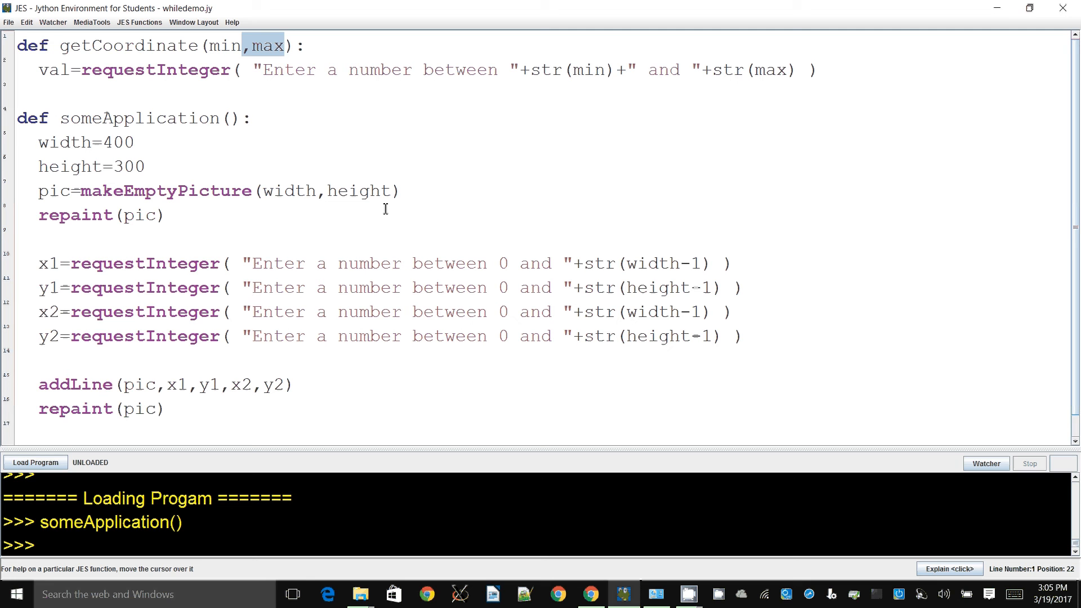
{"action": "left_click", "coordinate": [818, 70]}
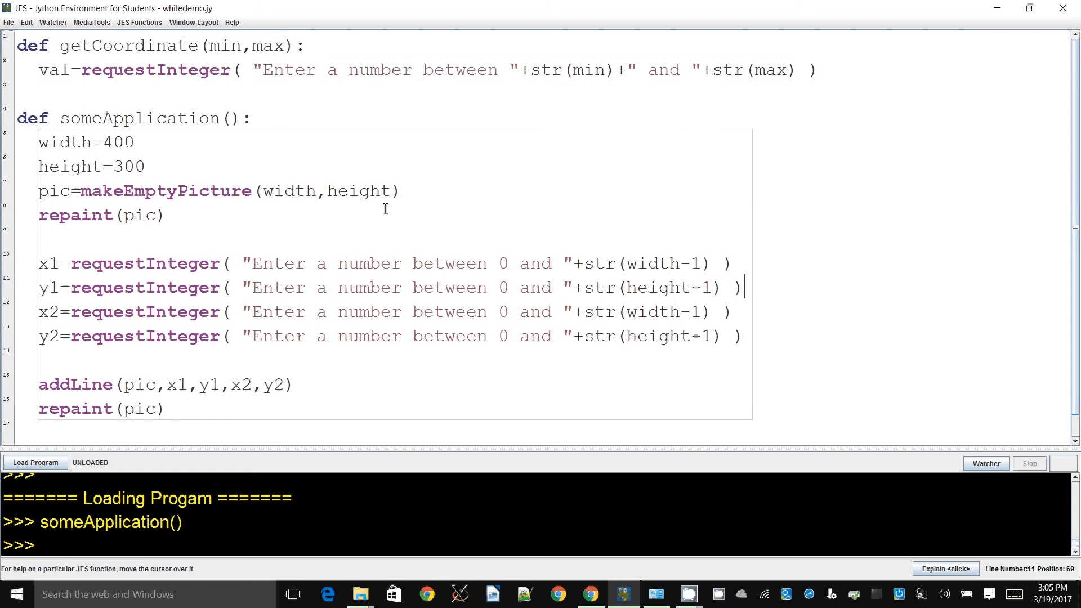
Set x1 to getCoordinate(0,width-1) in place of its requestInteger call.
{"action": "left_click", "coordinate": [42, 264]}
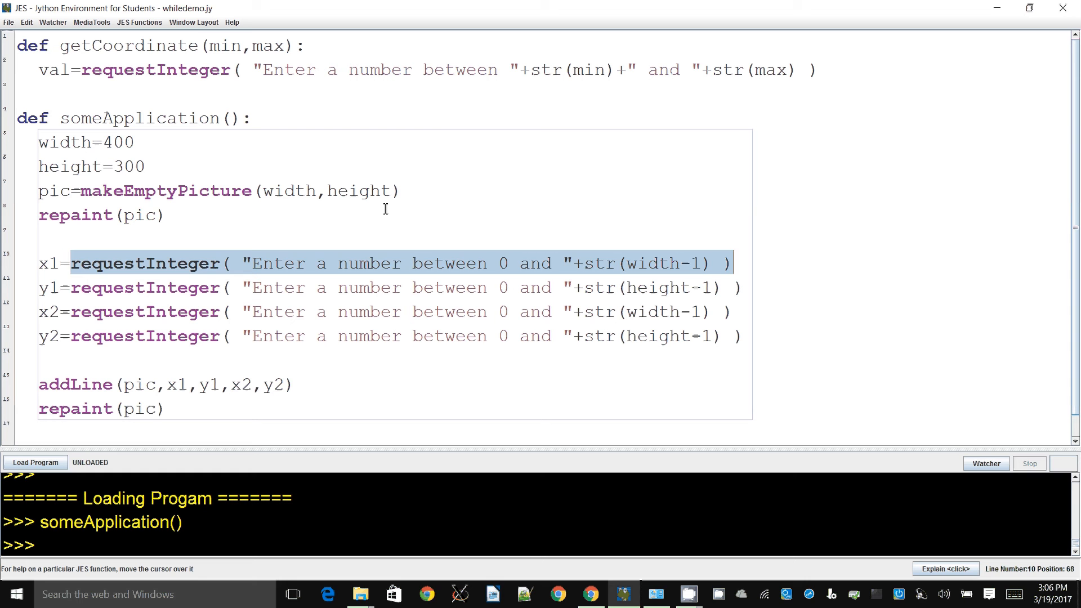
{"action": "type", "text": "getCoordi"}
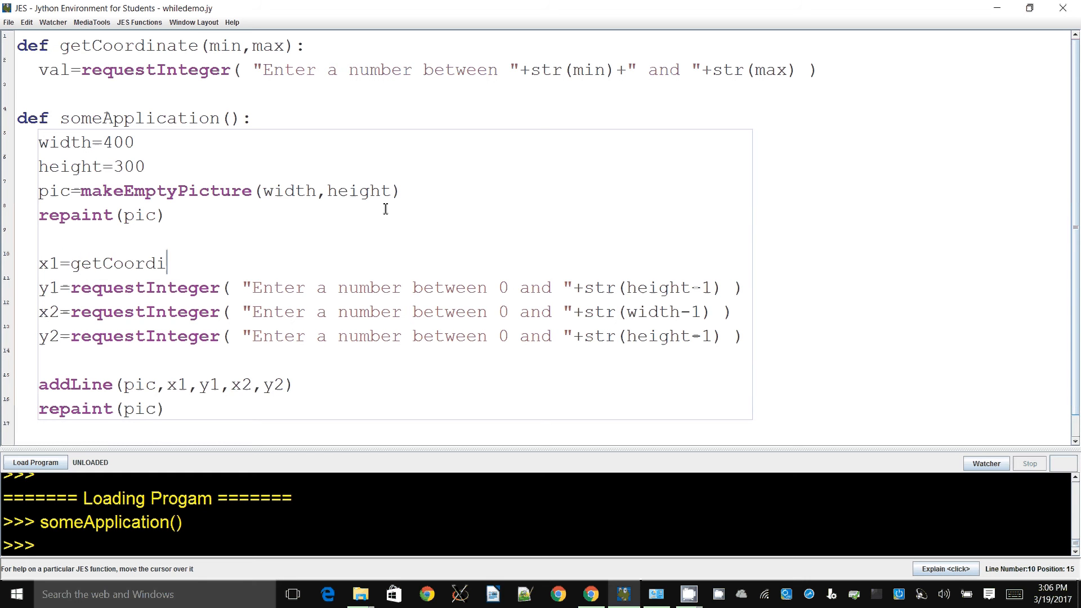
{"action": "type", "text": "nate(0"}
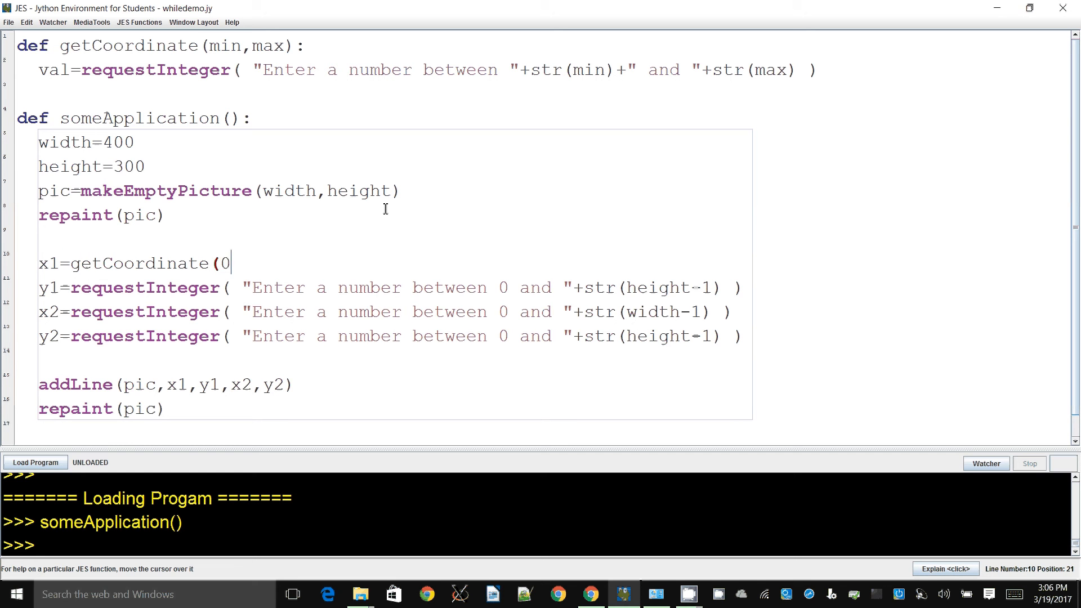
{"action": "type", "text": ","}
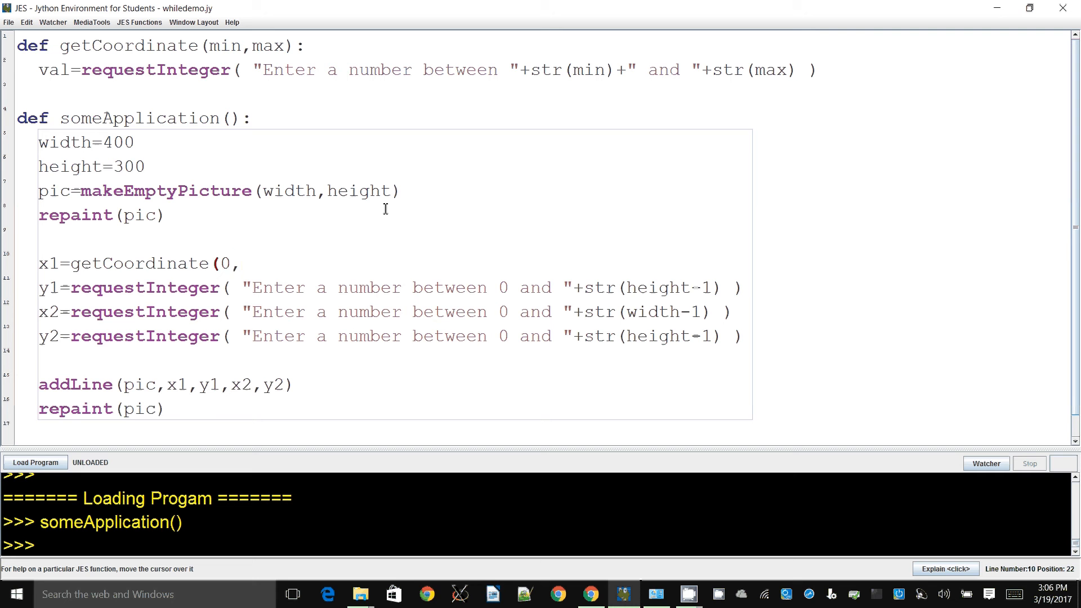
{"action": "type", "text": "width-1"}
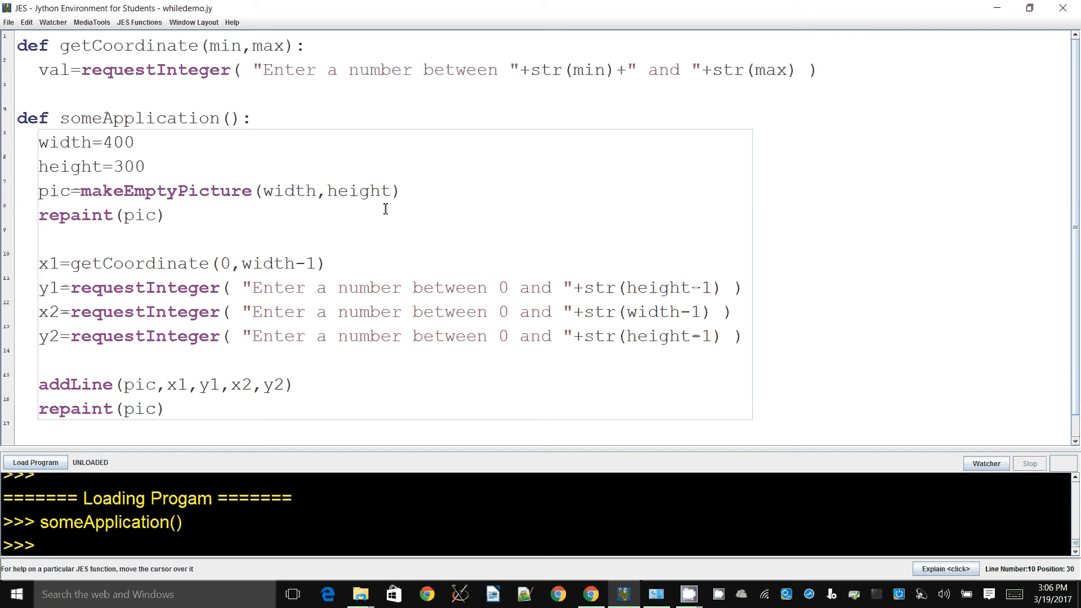
{"action": "left_click", "coordinate": [41, 238]}
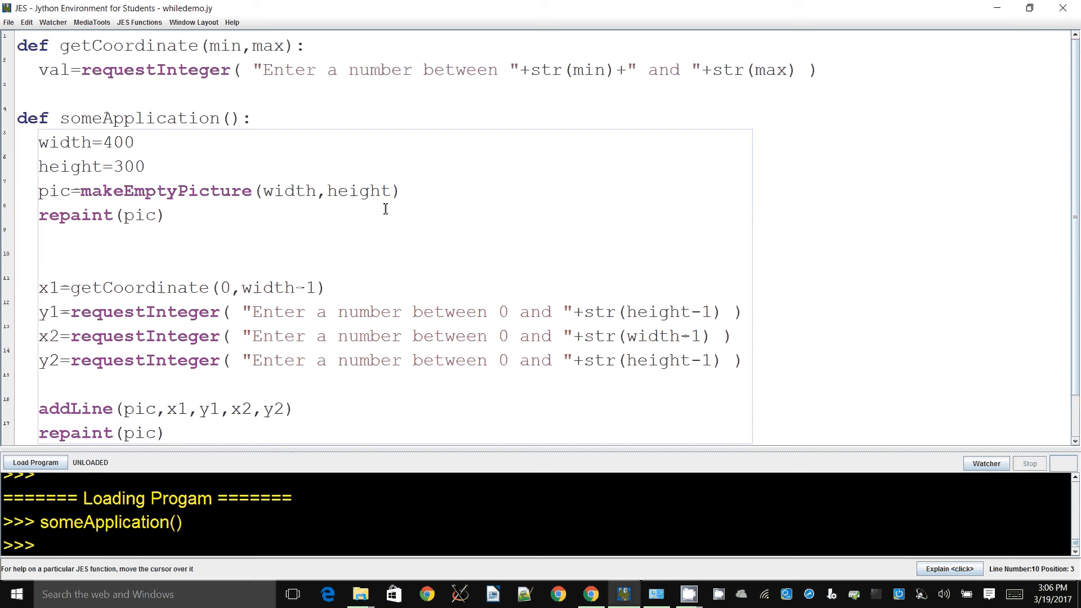
Write the comment "# getCoordinate(0,width-1) You need to store the returned value" above x1.
{"action": "type", "text": "getCo"}
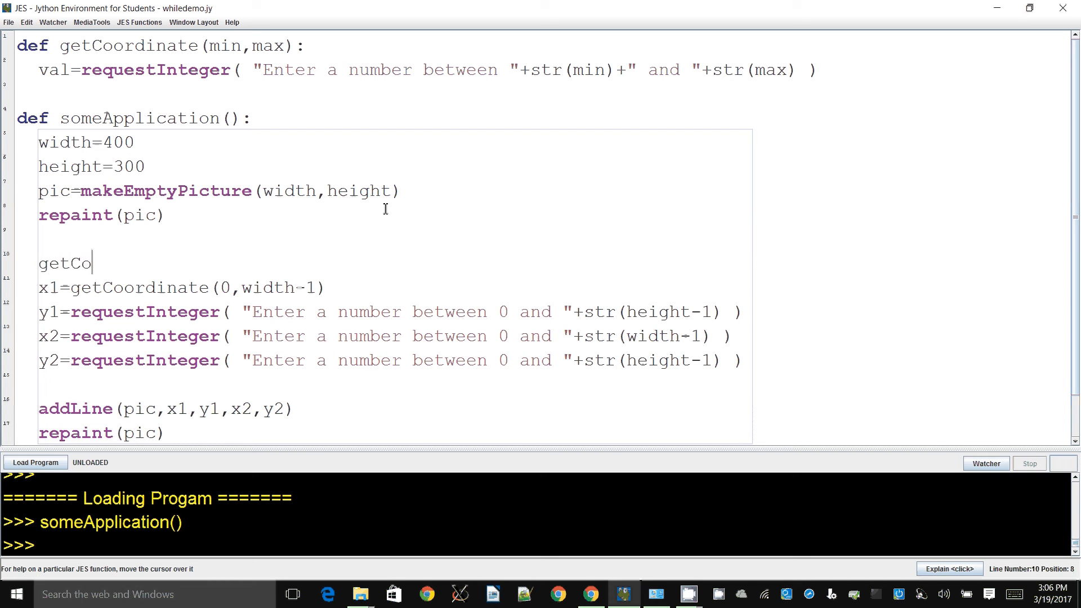
{"action": "type", "text": "ordinate(0,width-1"}
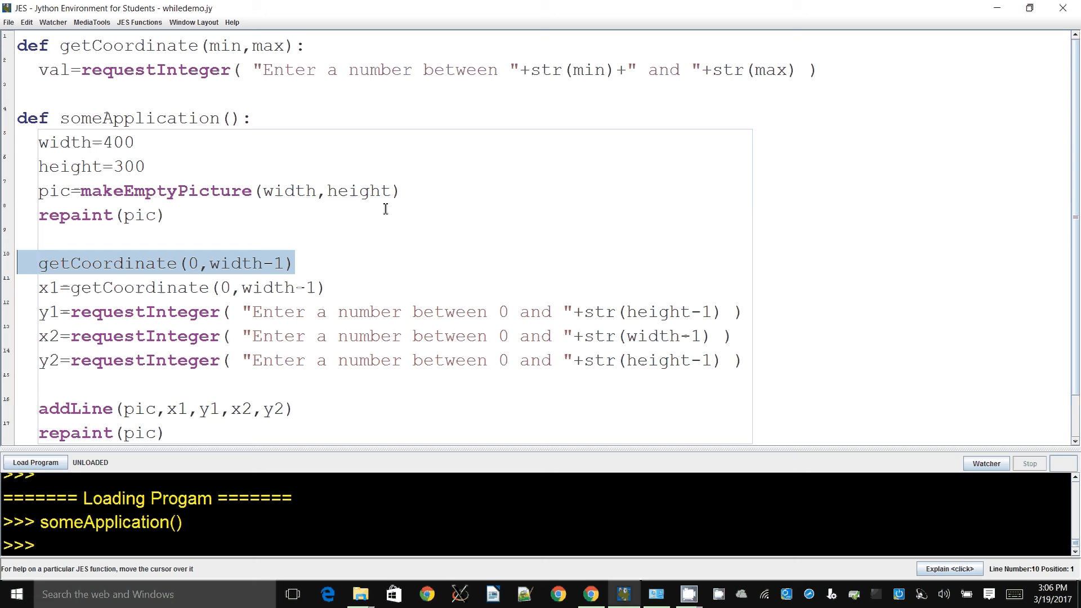
{"action": "type", "text": "#"}
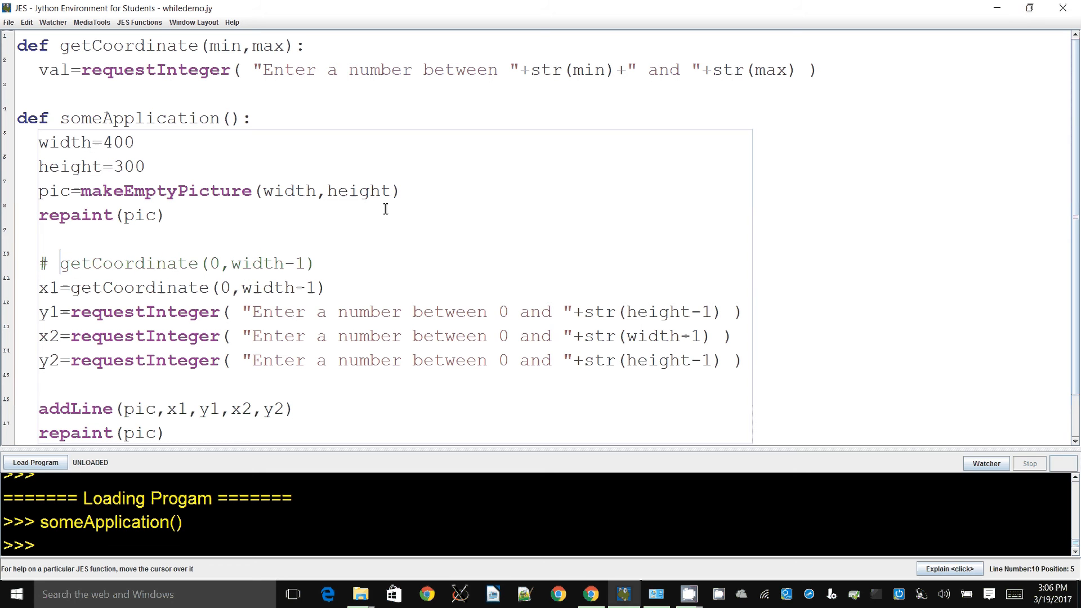
{"action": "type", "text": "You nee"}
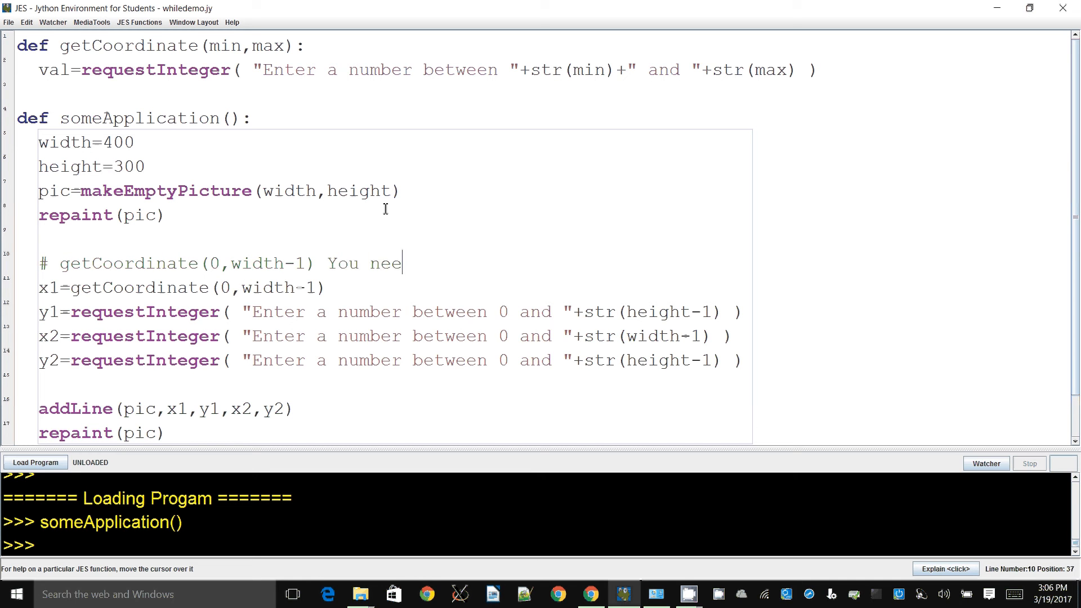
{"action": "type", "text": "d to store the returned value"}
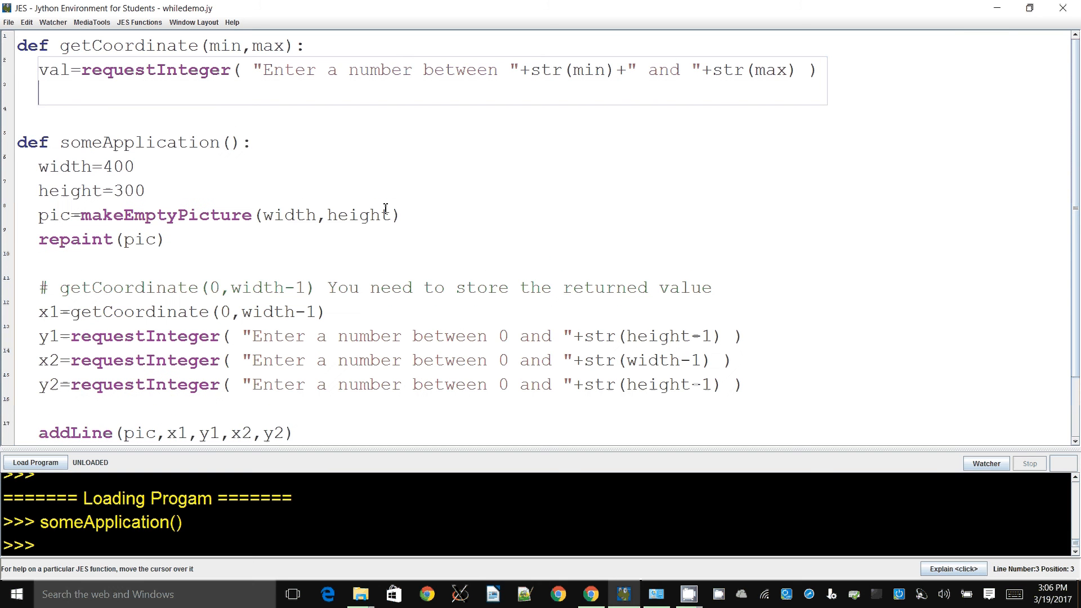
End getCoordinate with return val and load the edited program.
{"action": "type", "text": "rturn"}
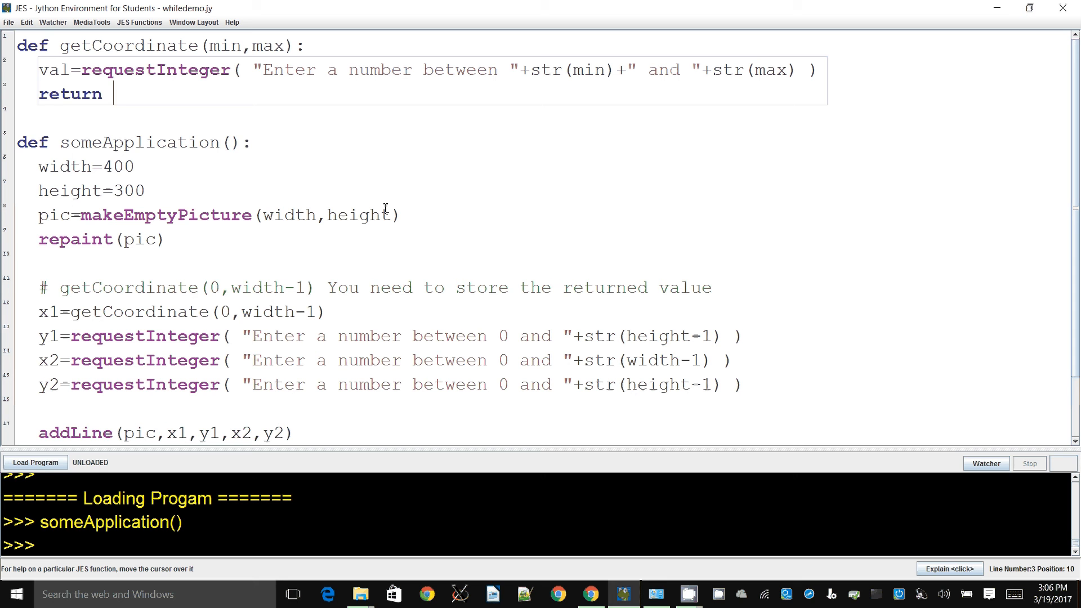
{"action": "type", "text": "val"}
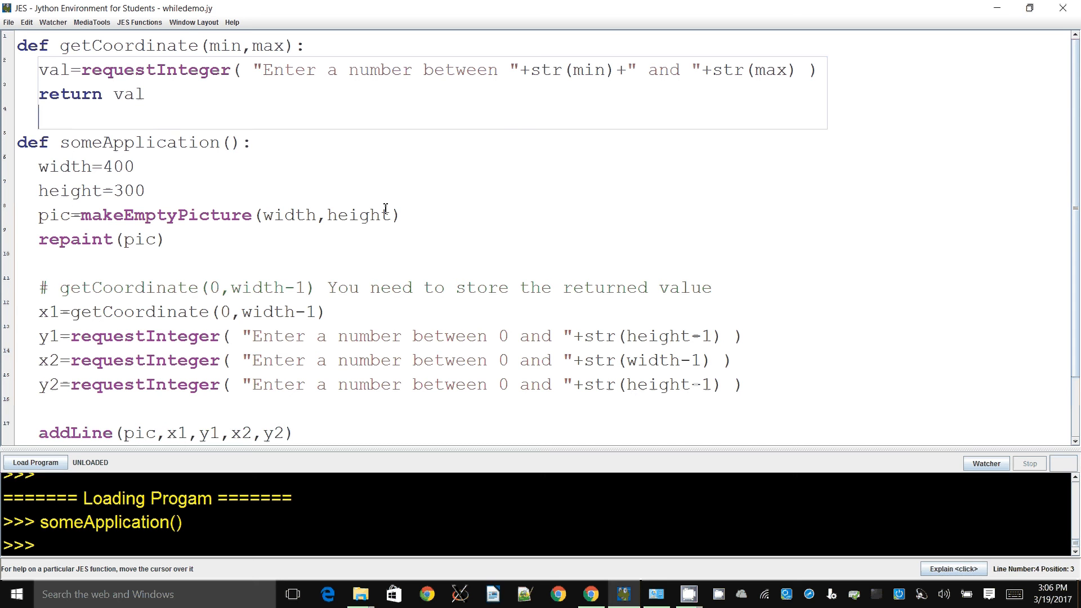
{"action": "left_click", "coordinate": [326, 310]}
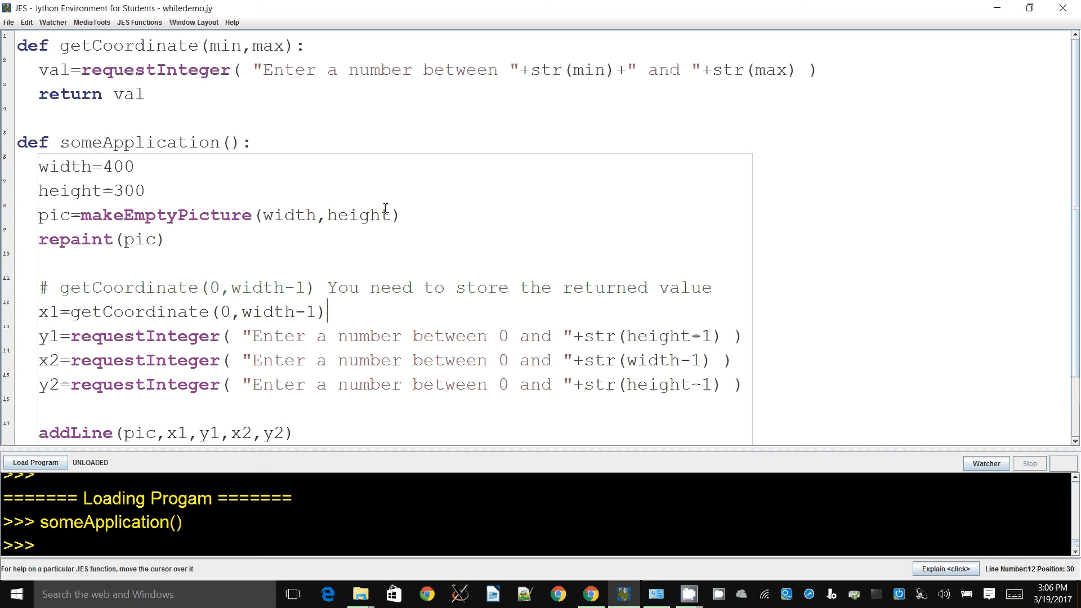
{"action": "left_click", "coordinate": [35, 462]}
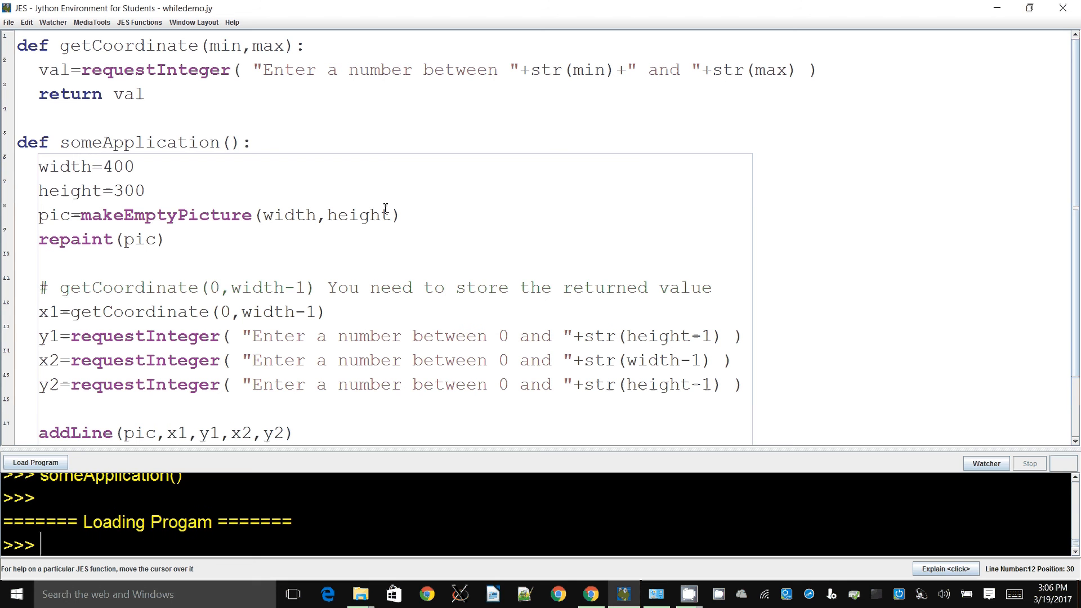
Run someApplication(), answer the prompts with 12 and 78 to draw the line, then close the picture.
{"action": "type", "text": "someApplication()"}
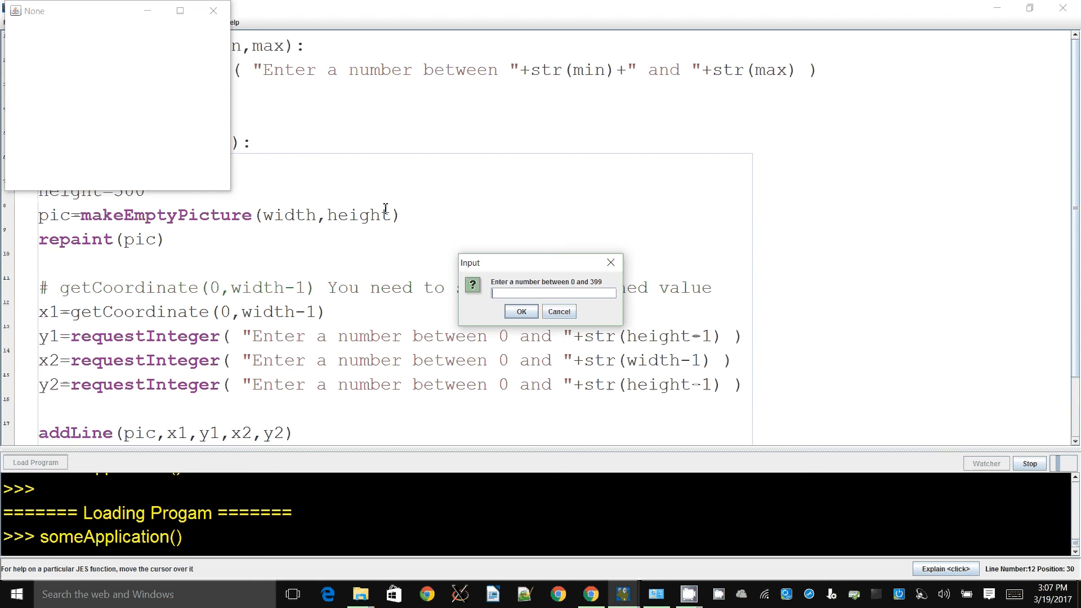
{"action": "mouse_move", "coordinate": [567, 295]}
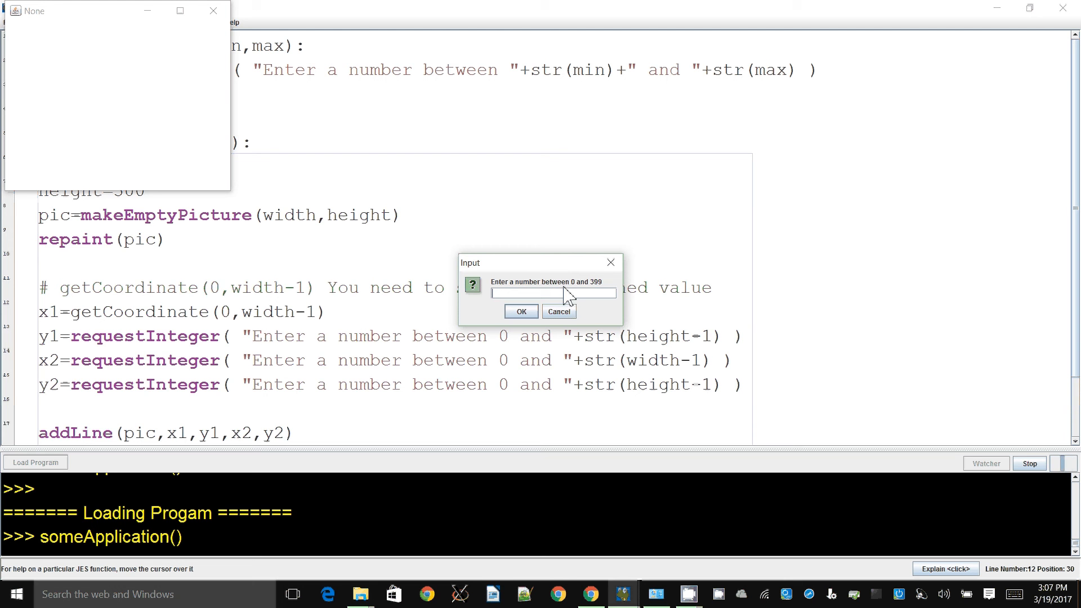
{"action": "mouse_move", "coordinate": [559, 285]}
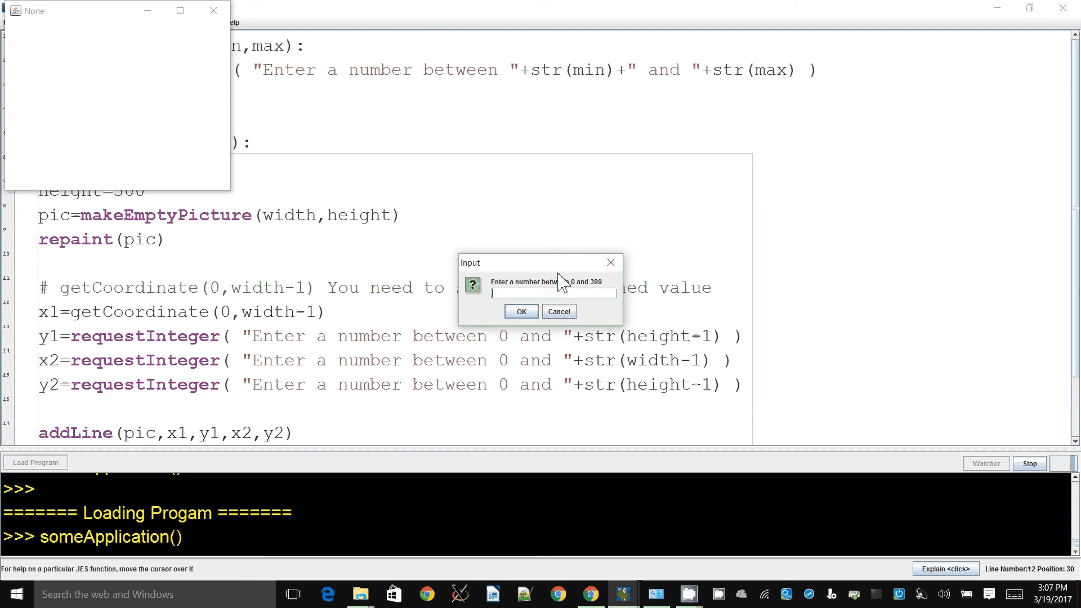
{"action": "type", "text": "12"}
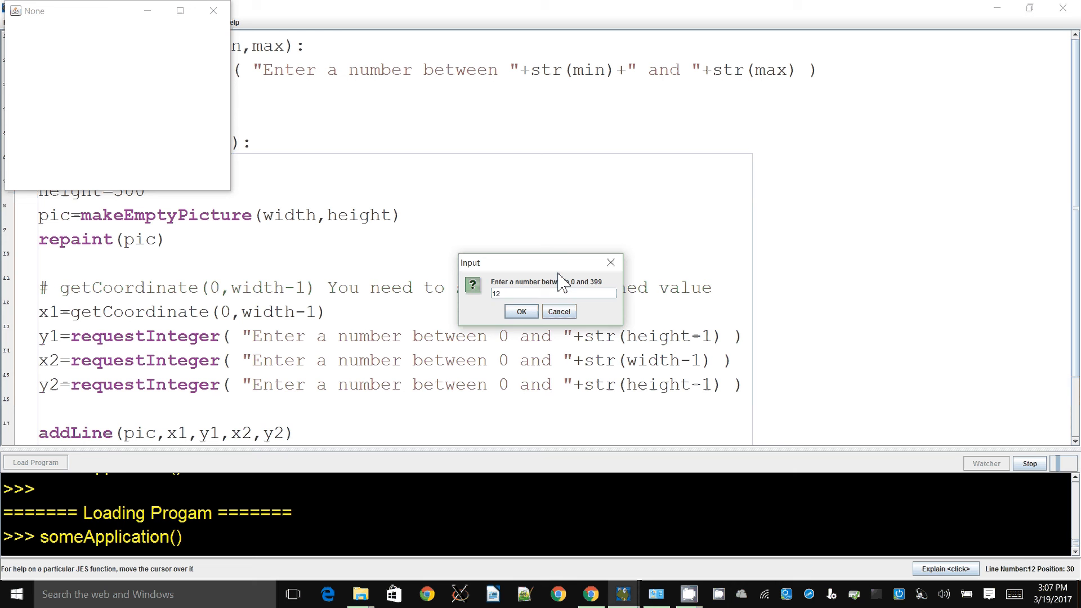
{"action": "left_click", "coordinate": [520, 311]}
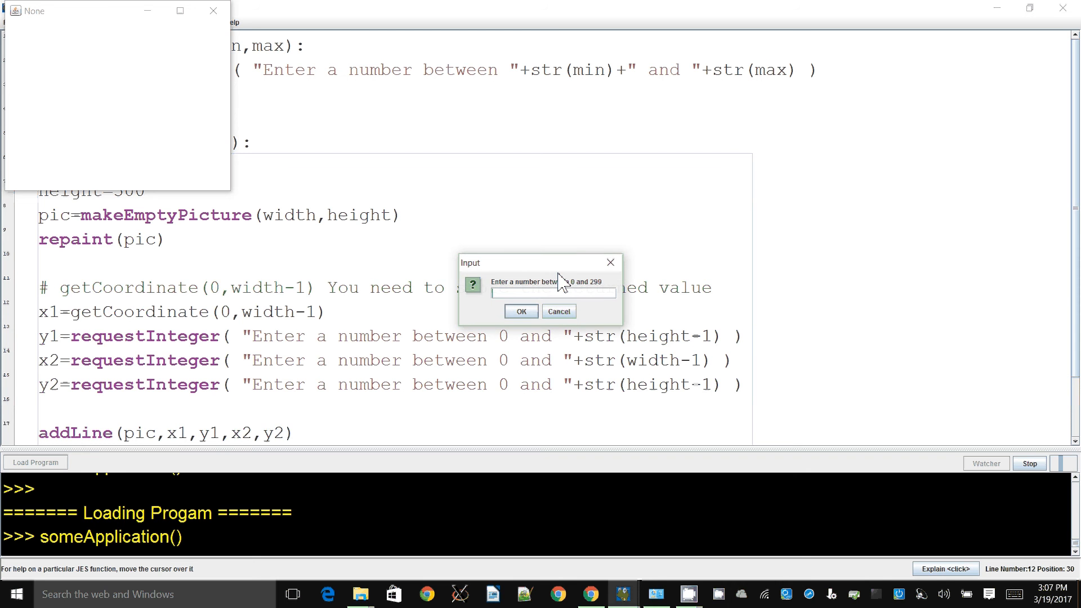
{"action": "type", "text": "78"}
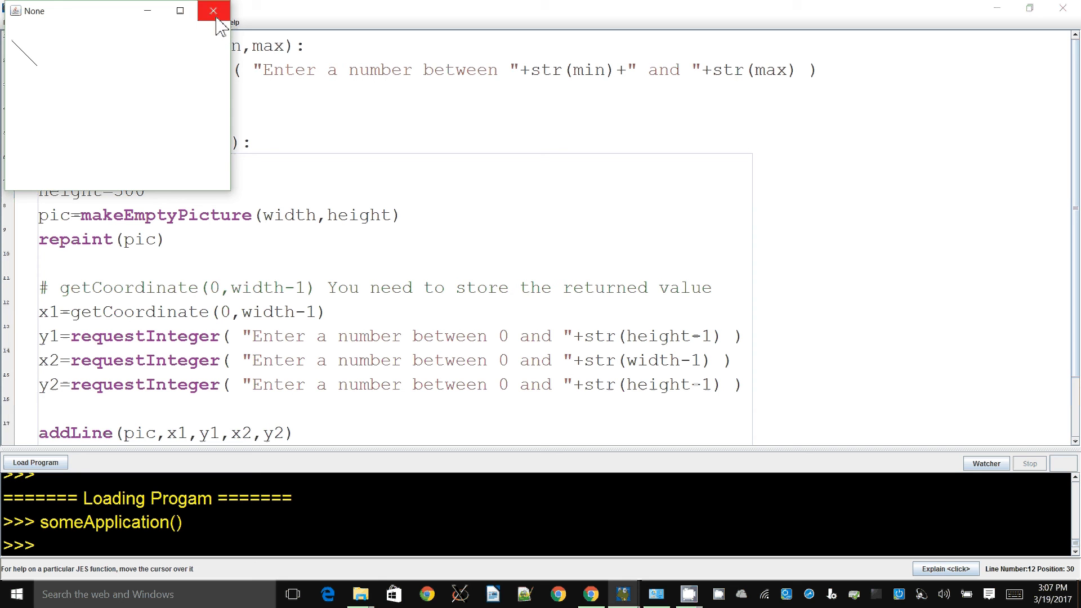
{"action": "mouse_move", "coordinate": [213, 12]}
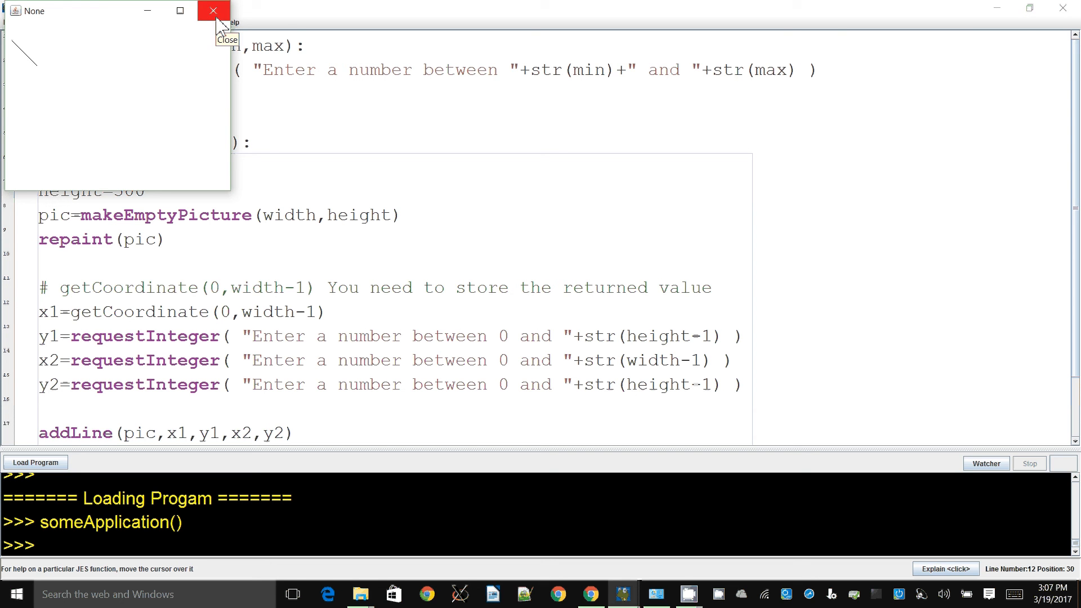
{"action": "left_click", "coordinate": [213, 11]}
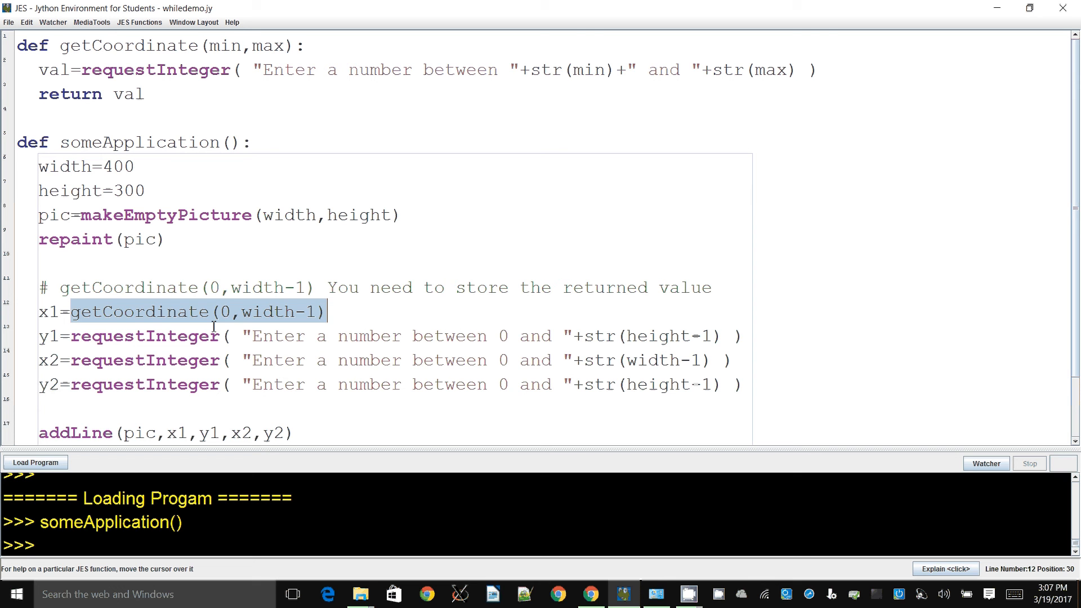
Review val's requestInteger line, then delete and retype getCoordinate(0,width-1) on the x1 line.
{"action": "left_click", "coordinate": [165, 238]}
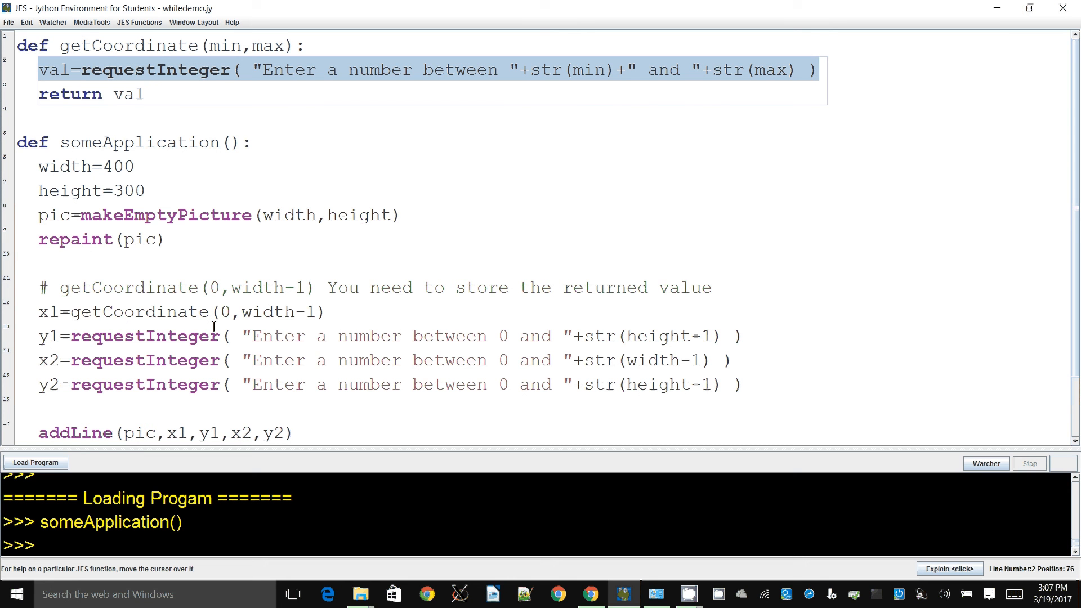
{"action": "left_click", "coordinate": [68, 69]}
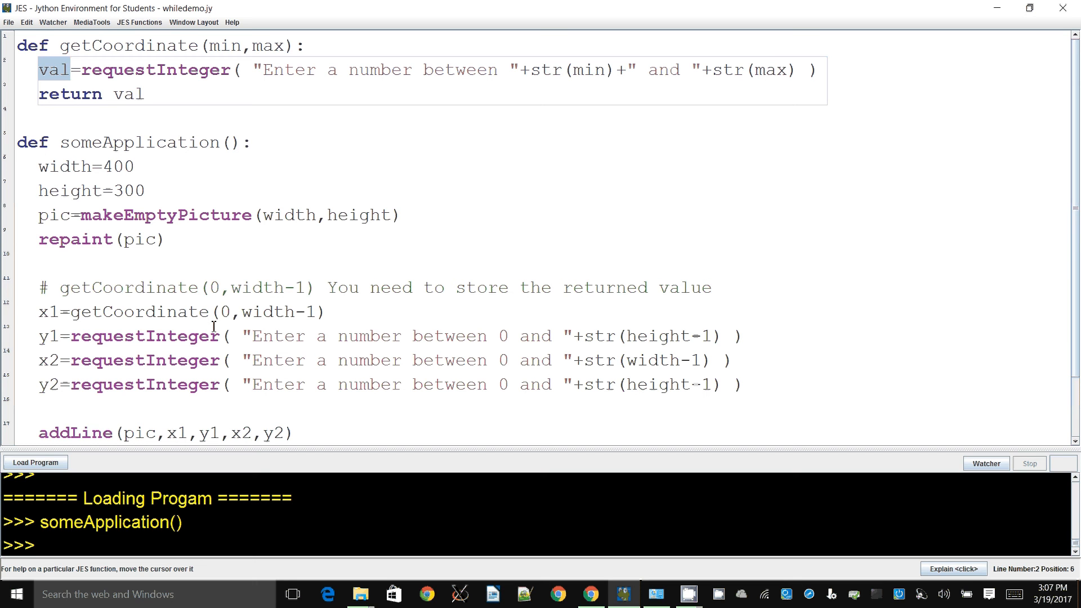
{"action": "left_click", "coordinate": [55, 94]}
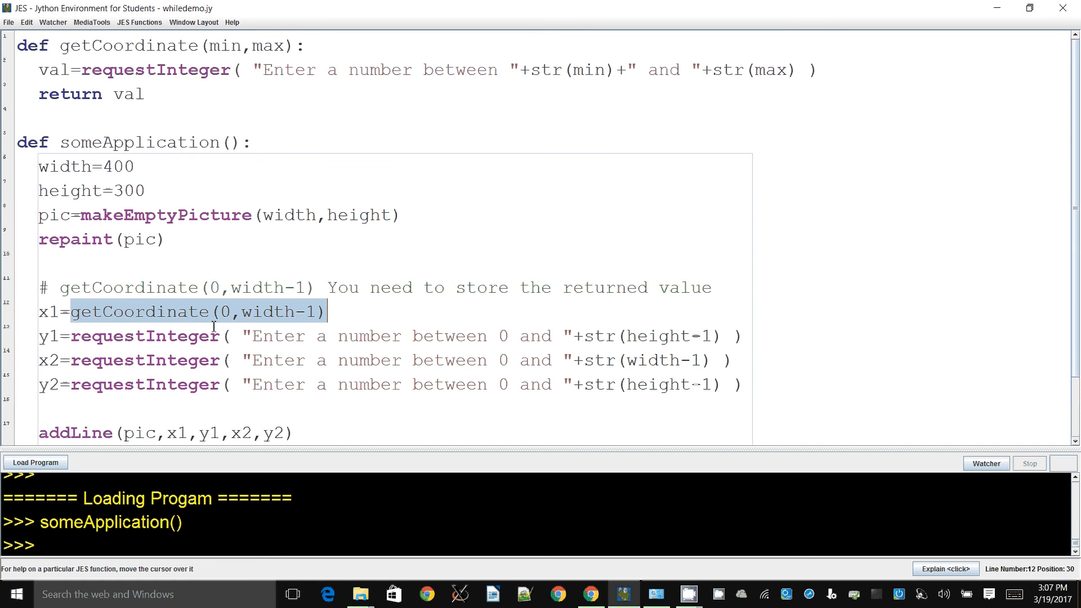
{"action": "key", "text": "Delete"}
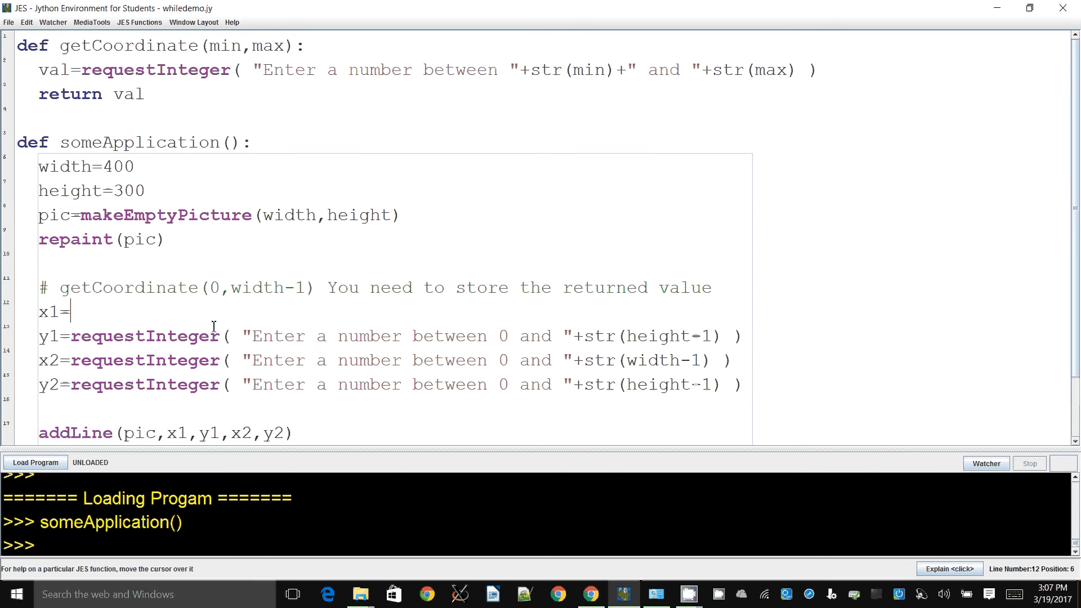
{"action": "type", "text": "getCoordinate(0,width-1)"}
{"action": "left_click", "coordinate": [537, 545]}
{"action": "type", "text": "someApplication("}
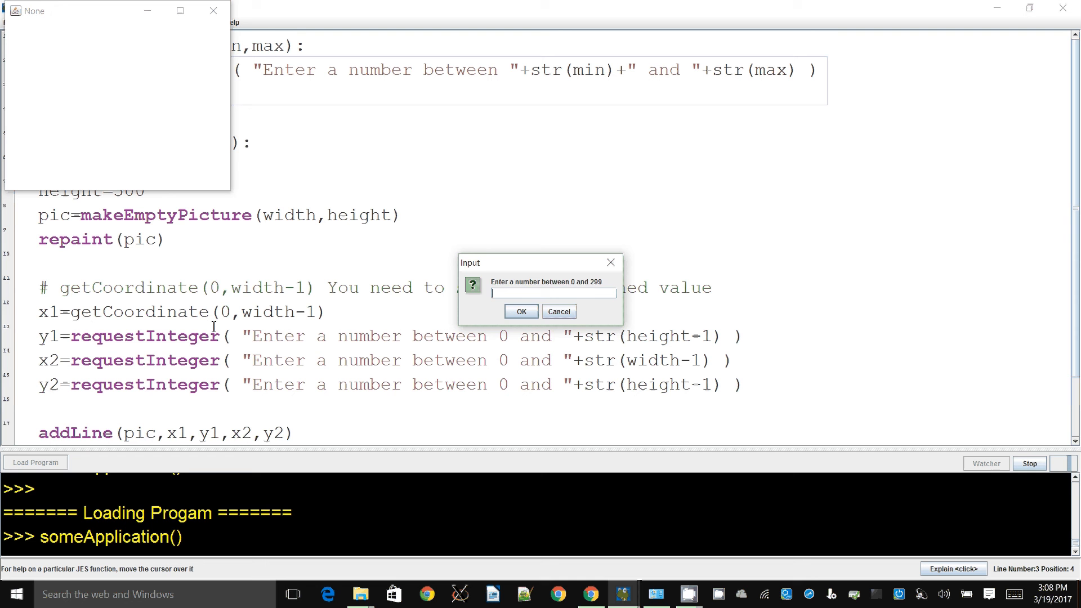
Answer the prompt with 7, close the picture window, restore 'return val' and reload the program.
{"action": "type", "text": "7"}
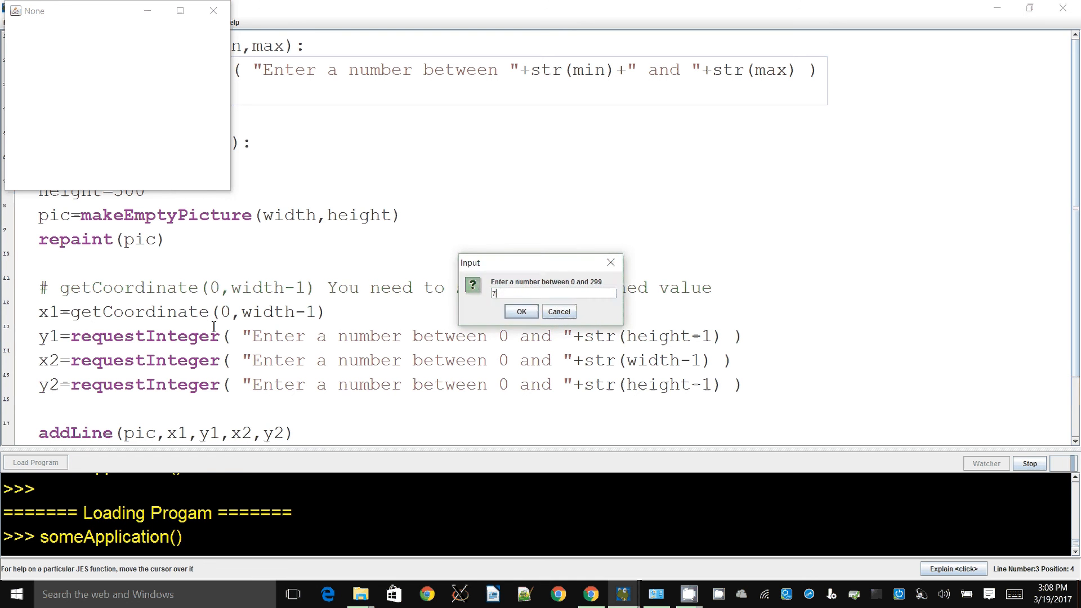
{"action": "left_click", "coordinate": [521, 311]}
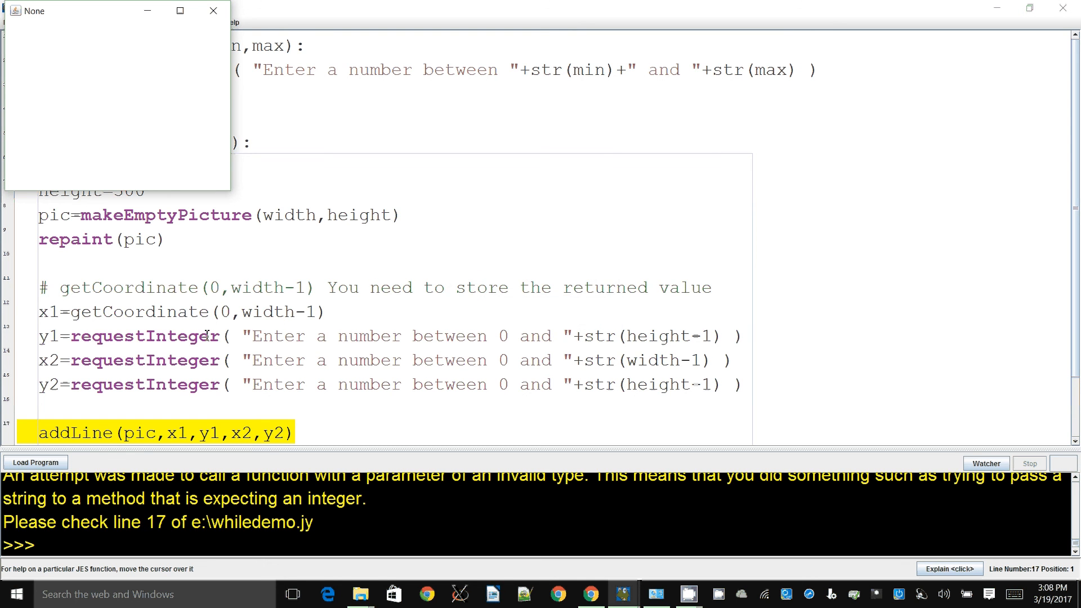
{"action": "left_click", "coordinate": [213, 11]}
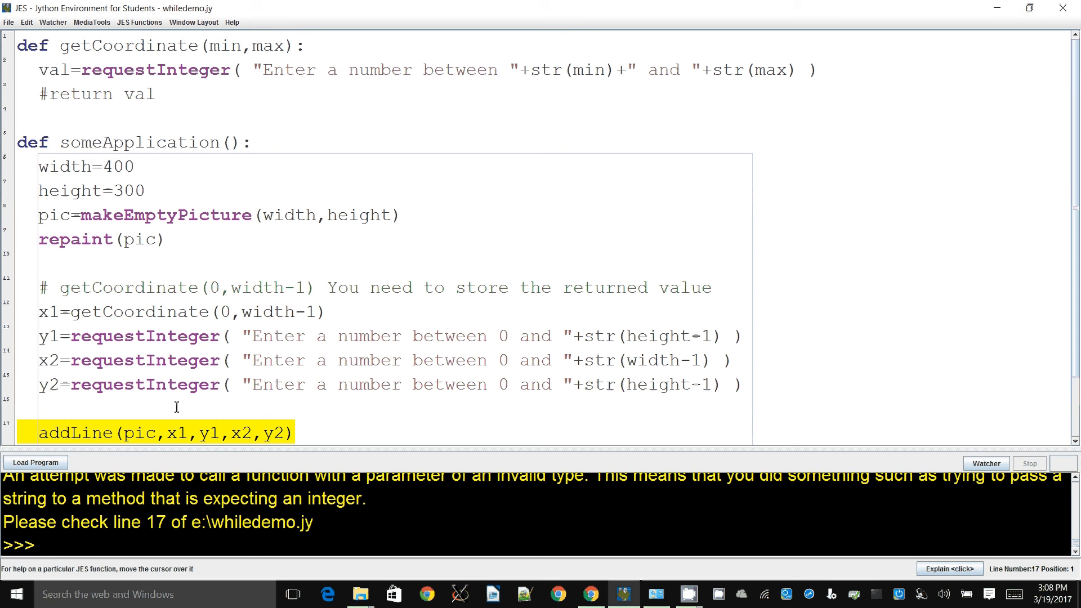
{"action": "mouse_move", "coordinate": [267, 166]}
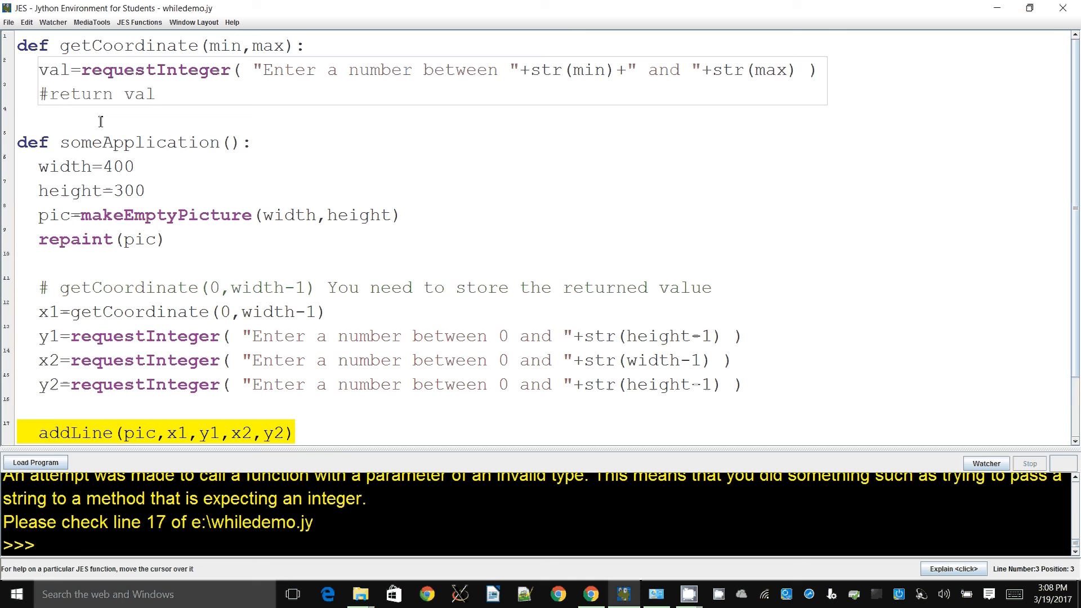
{"action": "left_click", "coordinate": [35, 462]}
{"action": "type", "text": "someApplication()"}
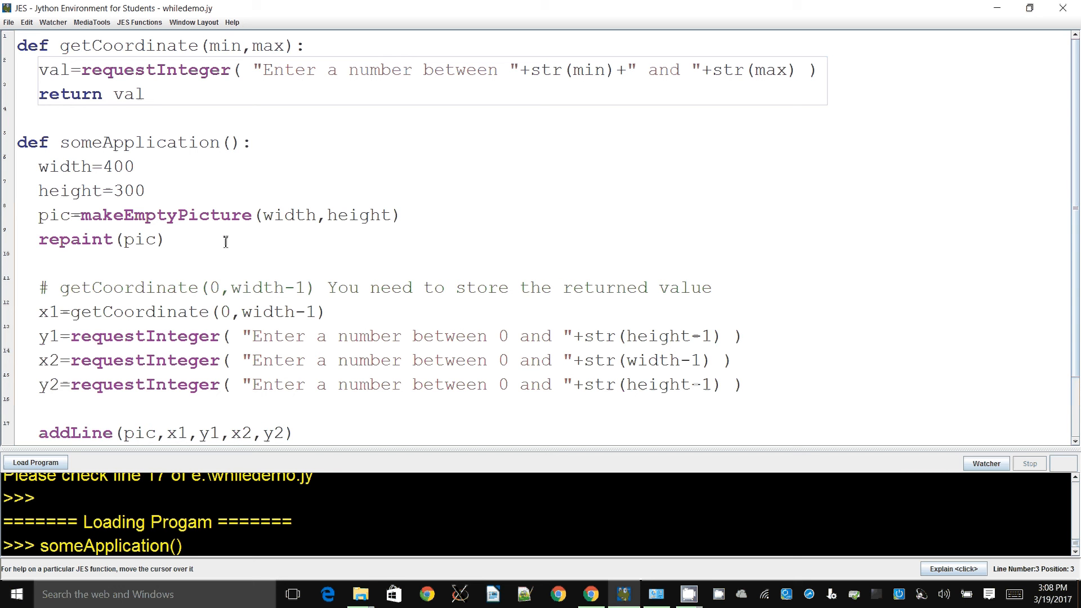
Replace y1, x2, y2 requestInteger calls with getCoordinate(0,height-1) / getCoordinate(0,width-1) and rerun someApplication.
{"action": "left_click", "coordinate": [180, 545]}
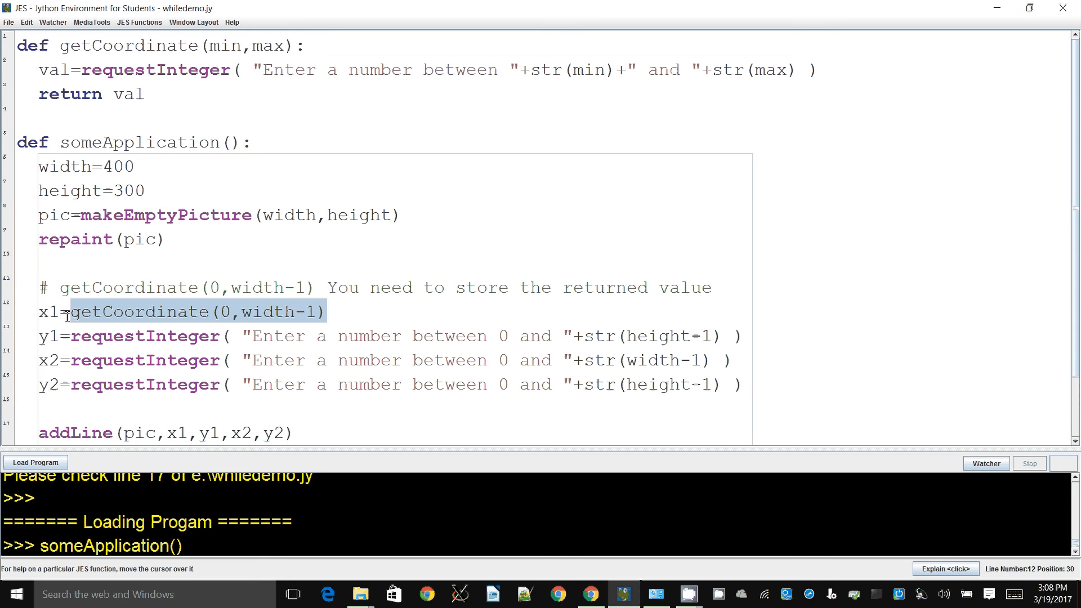
{"action": "left_click", "coordinate": [297, 361]}
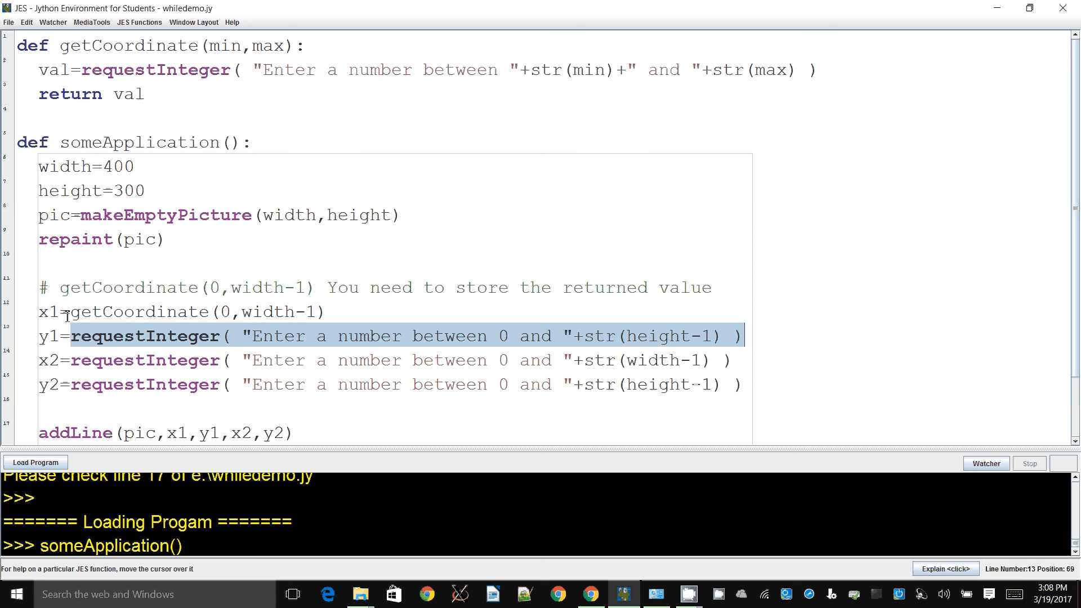
{"action": "type", "text": "getCoordinate(0,width-1)"}
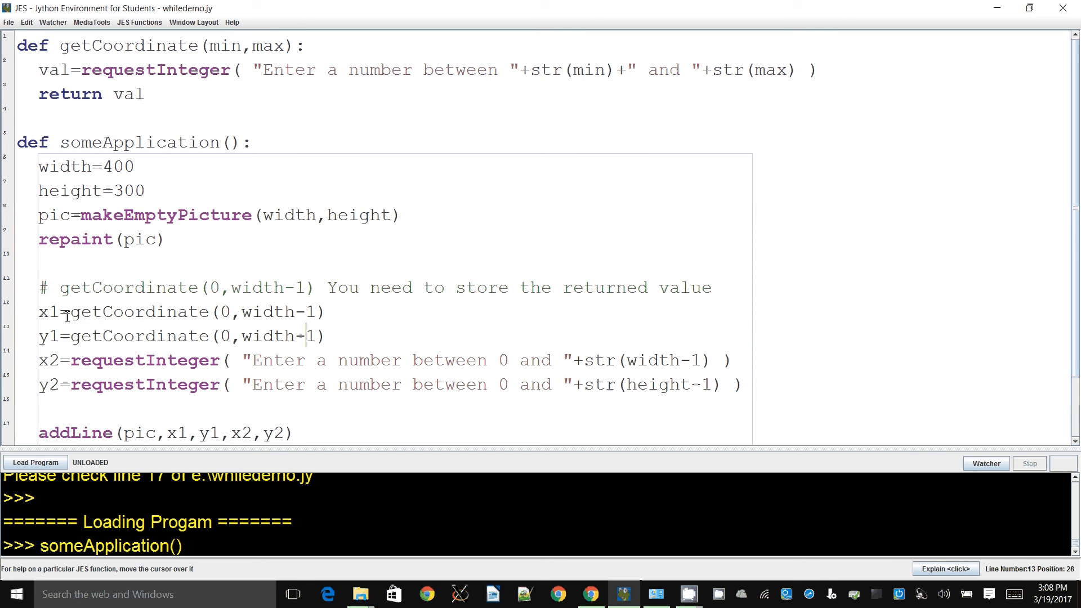
{"action": "type", "text": "height"}
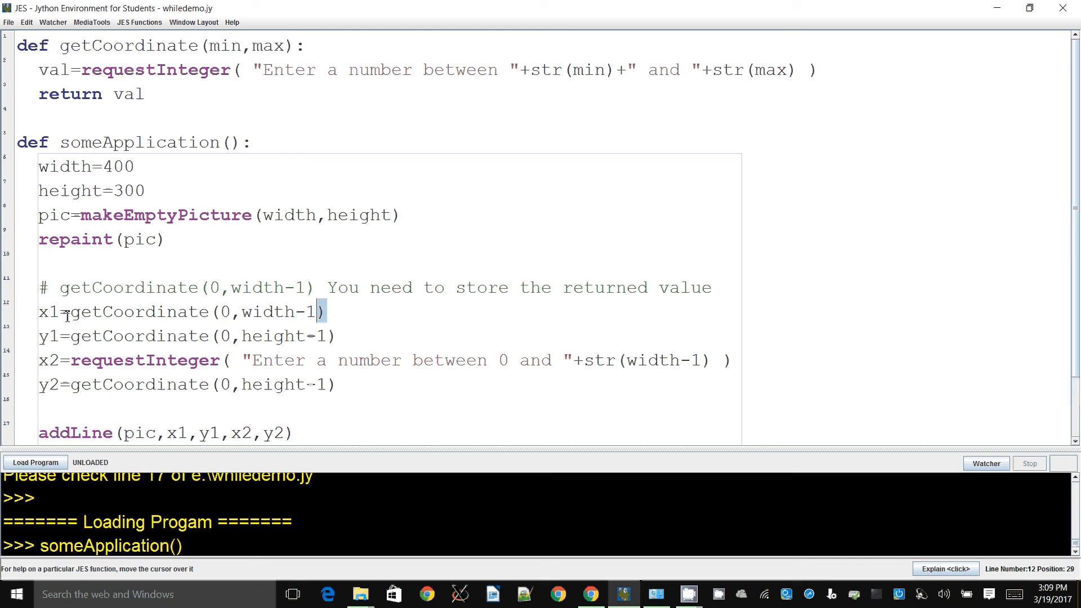
{"action": "left_click", "coordinate": [70, 360]}
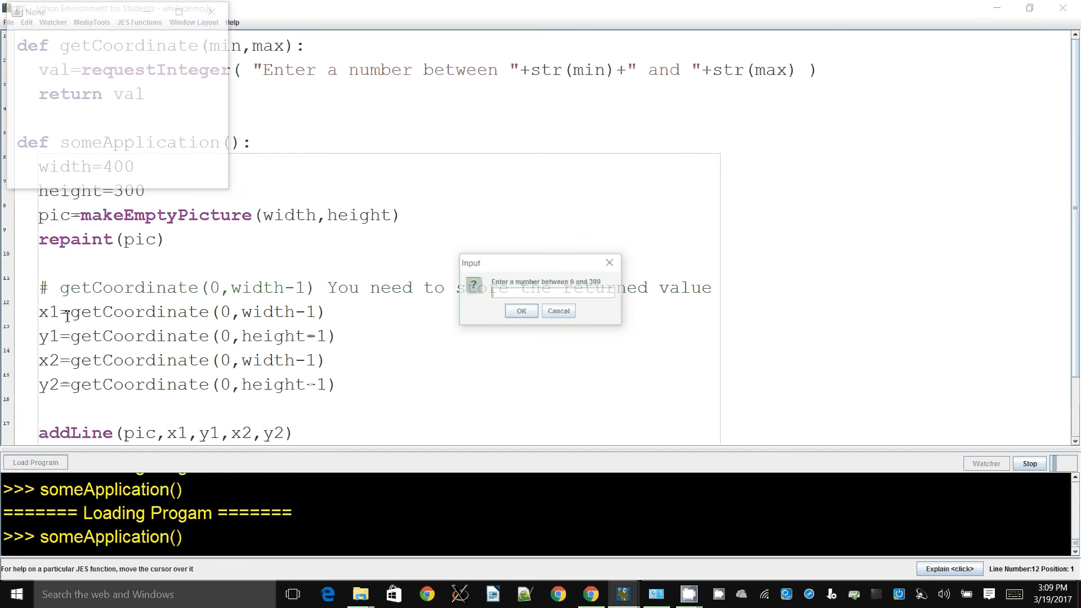
Enter 34 and the remaining coordinates to draw the line in two runs, closing each picture window.
{"action": "type", "text": "34"}
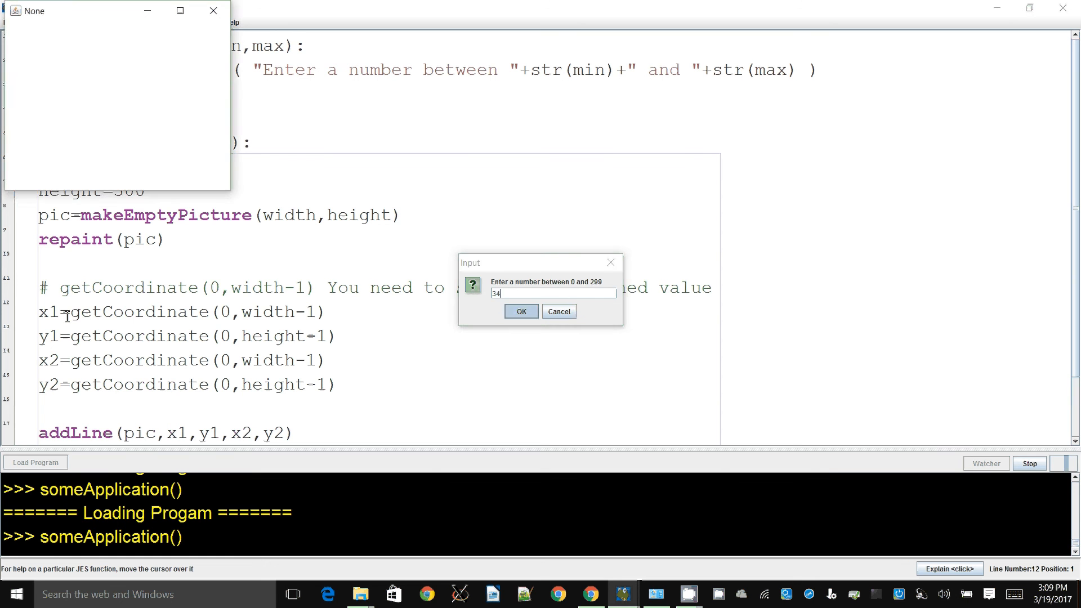
{"action": "left_click", "coordinate": [522, 312]}
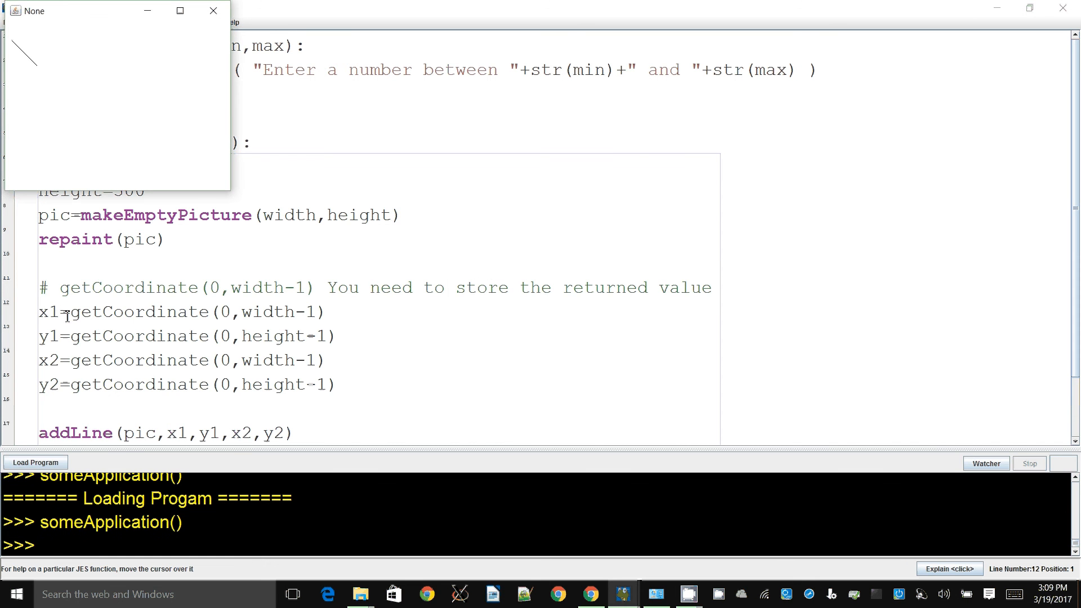
{"action": "left_click", "coordinate": [213, 10]}
{"action": "type", "text": "someApplication()"}
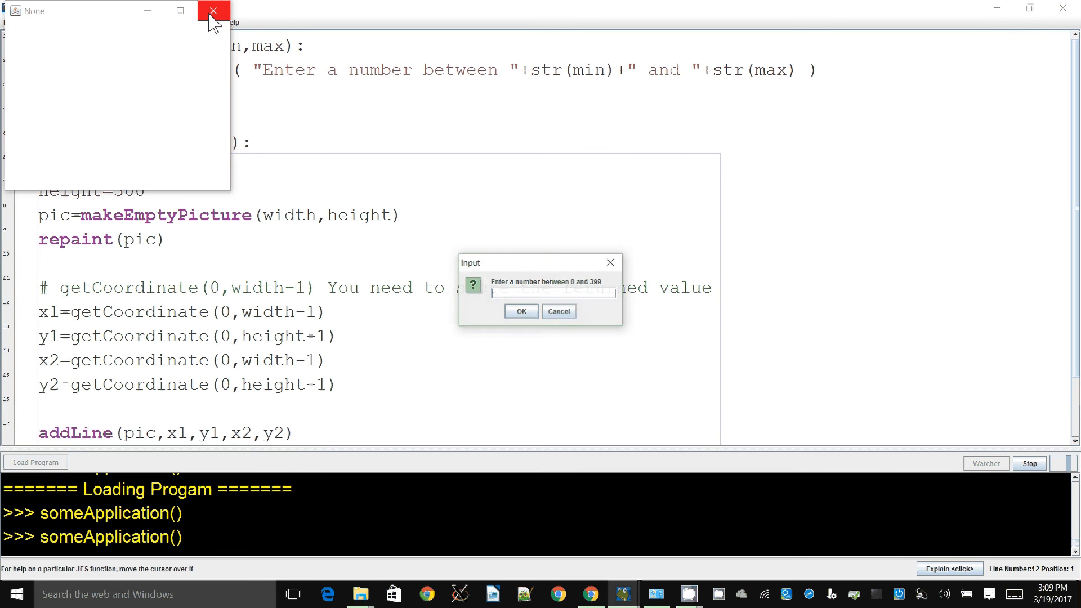
{"action": "left_click", "coordinate": [558, 311]}
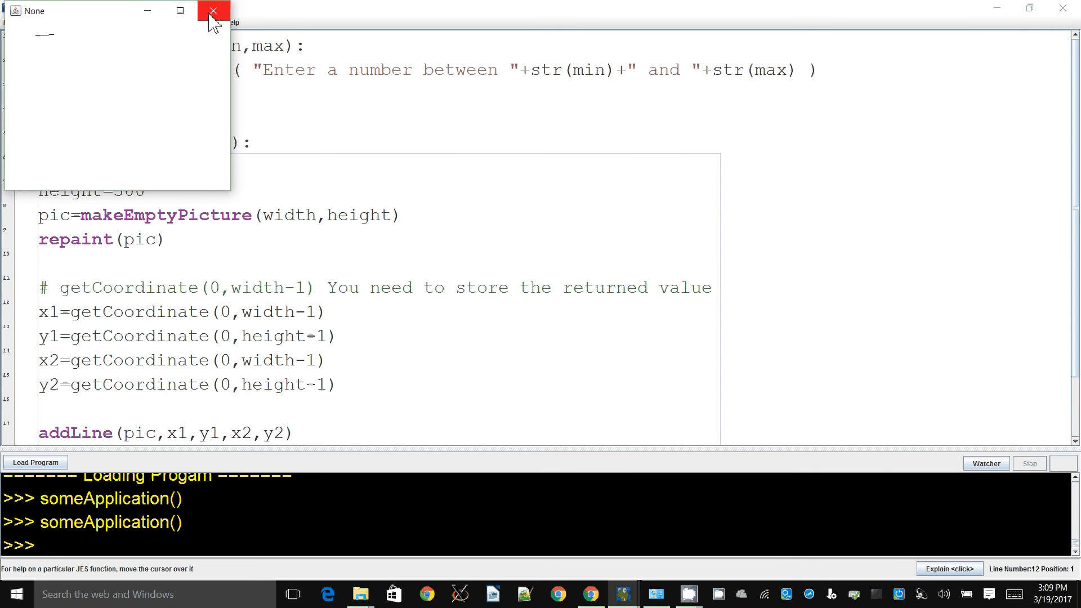
{"action": "left_click", "coordinate": [213, 11]}
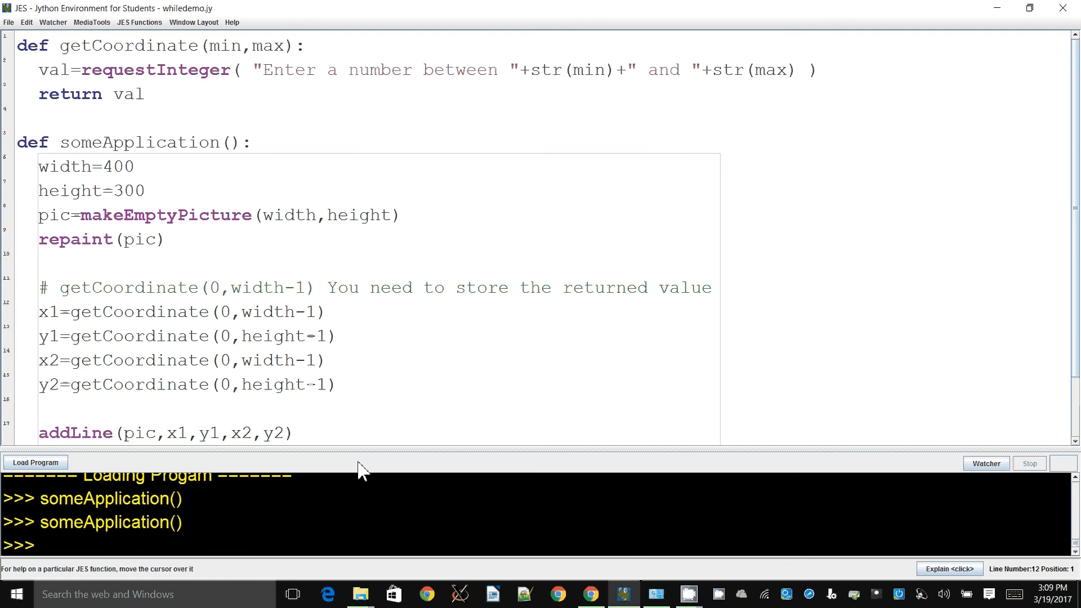